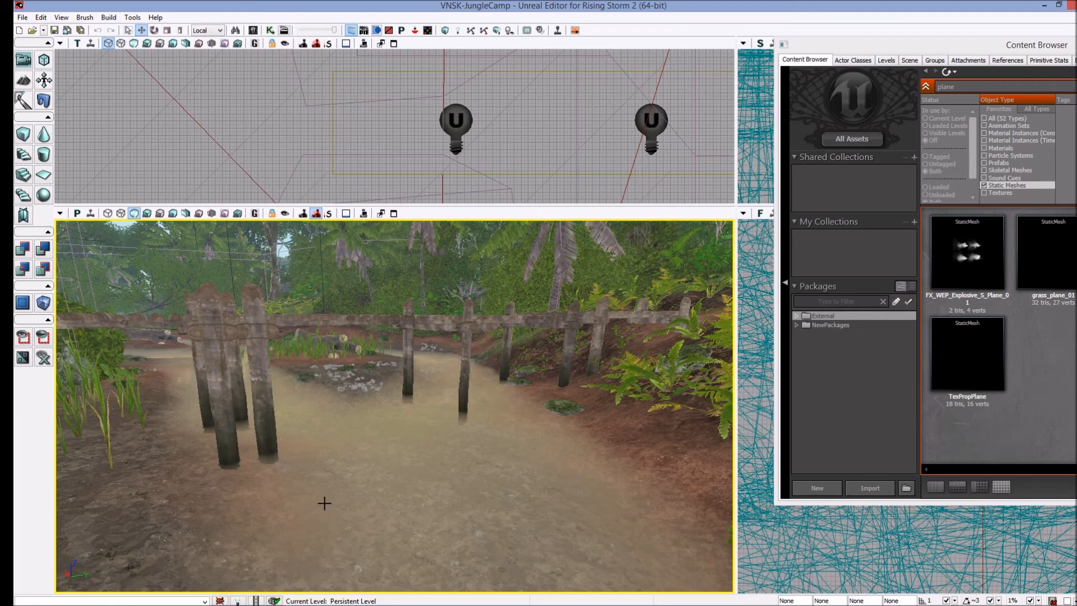
pyautogui.moveTo(358, 476)
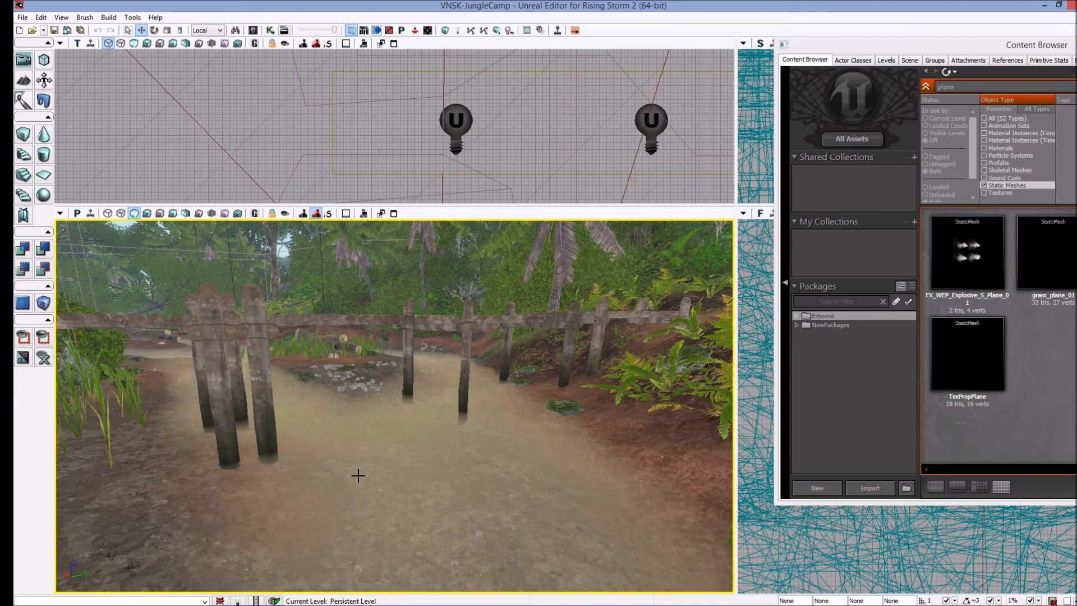
pyautogui.moveTo(464, 435)
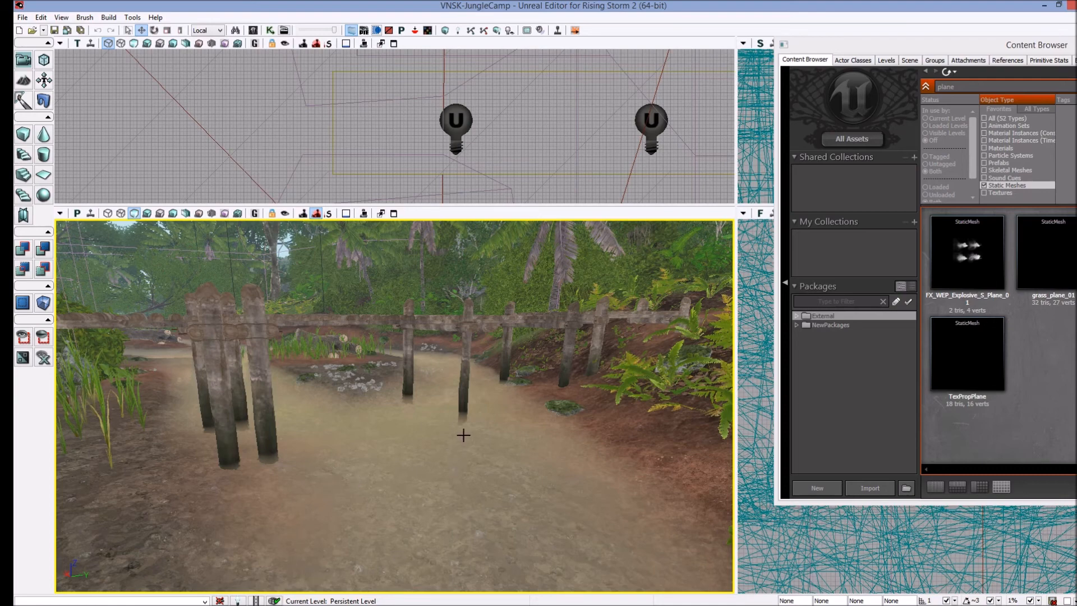
pyautogui.moveTo(411, 422)
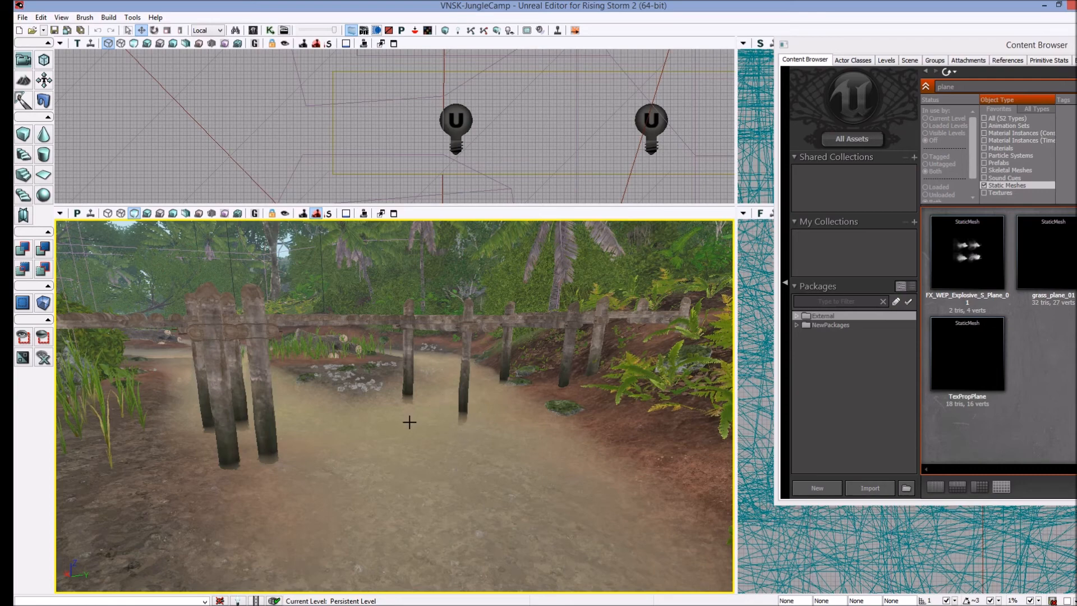
pyautogui.moveTo(417, 412)
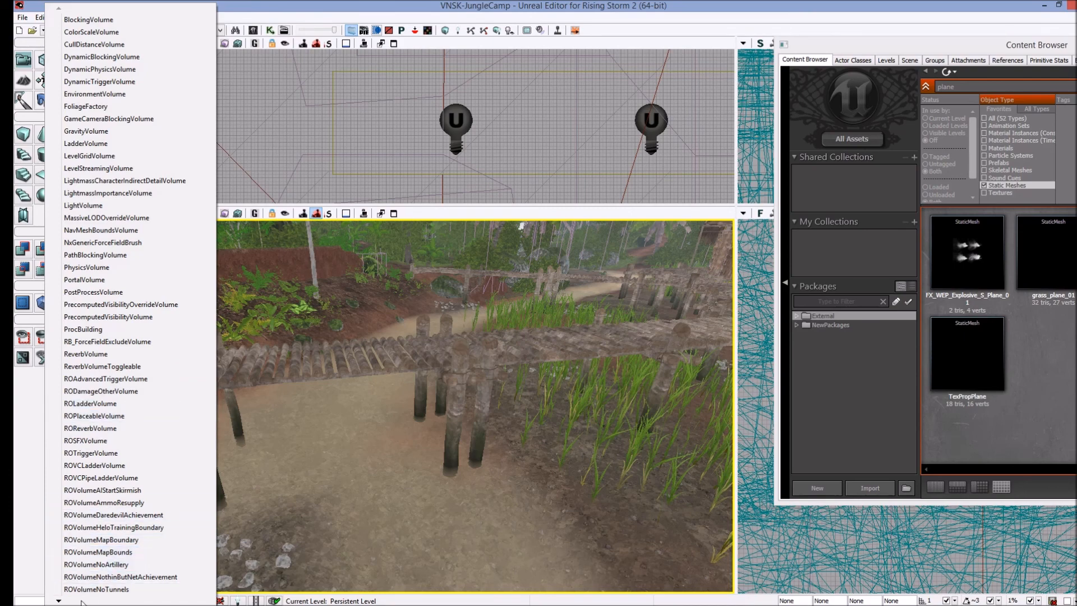
# - Select the FluidSurfaceActor over the stream and bring up its actor actions for Go to Actor
pyautogui.scroll(-3)
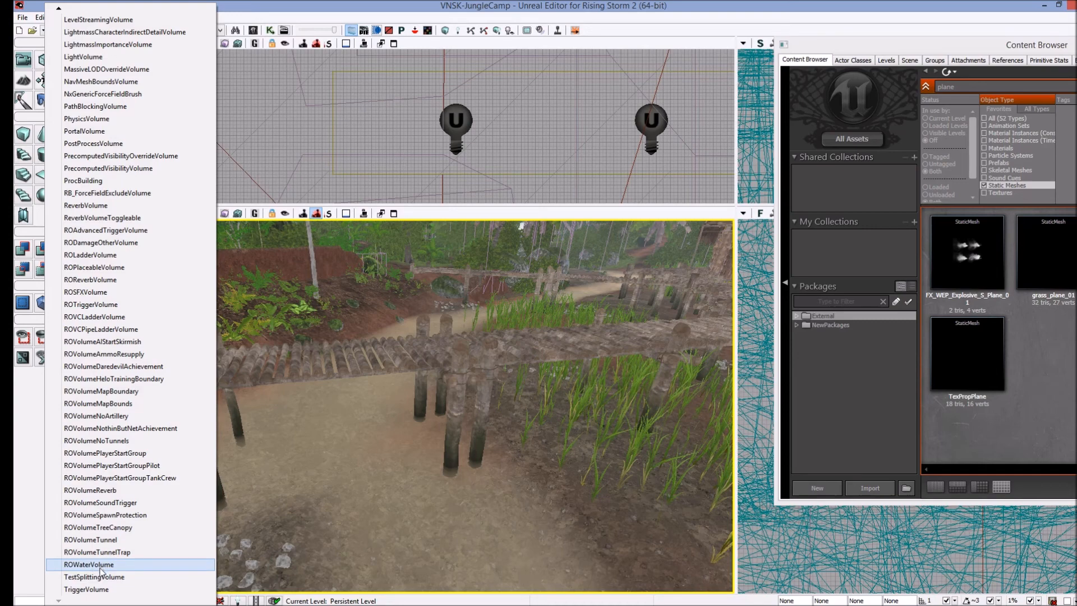
pyautogui.moveTo(304, 517)
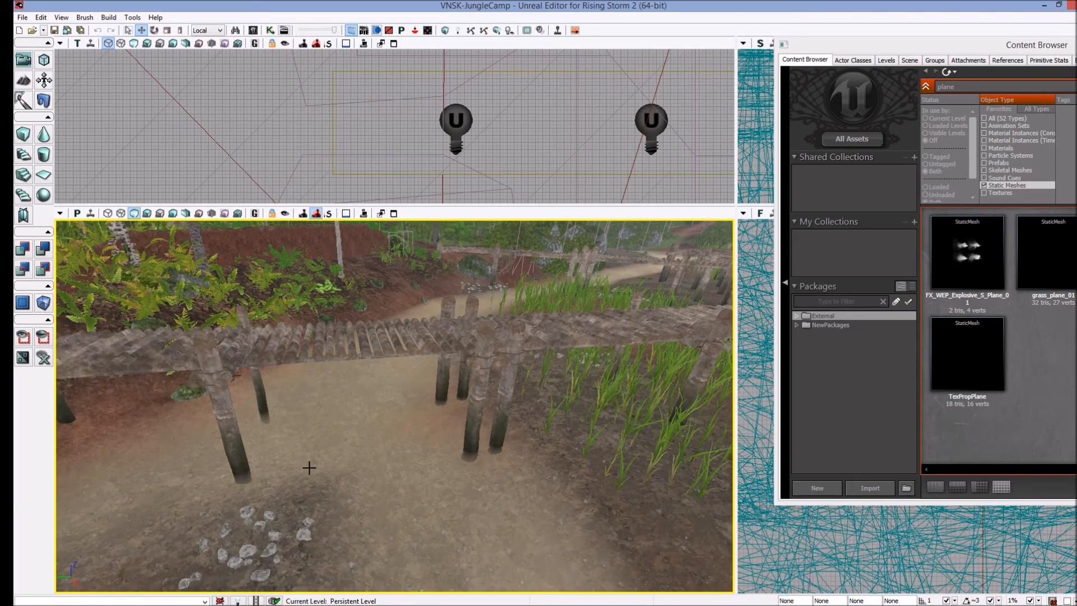
pyautogui.moveTo(361, 469)
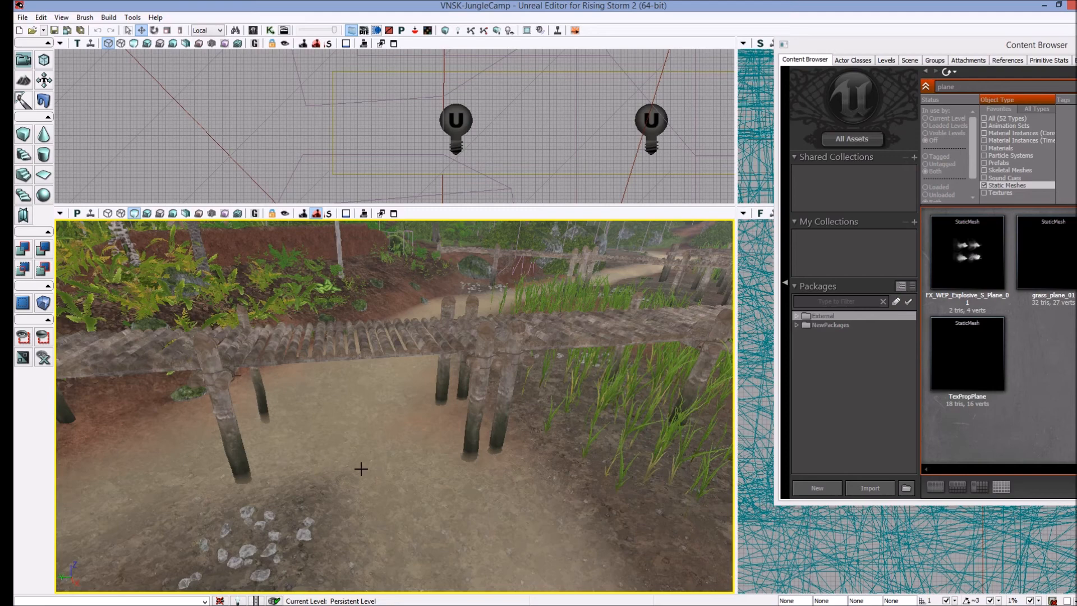
pyautogui.moveTo(412, 447)
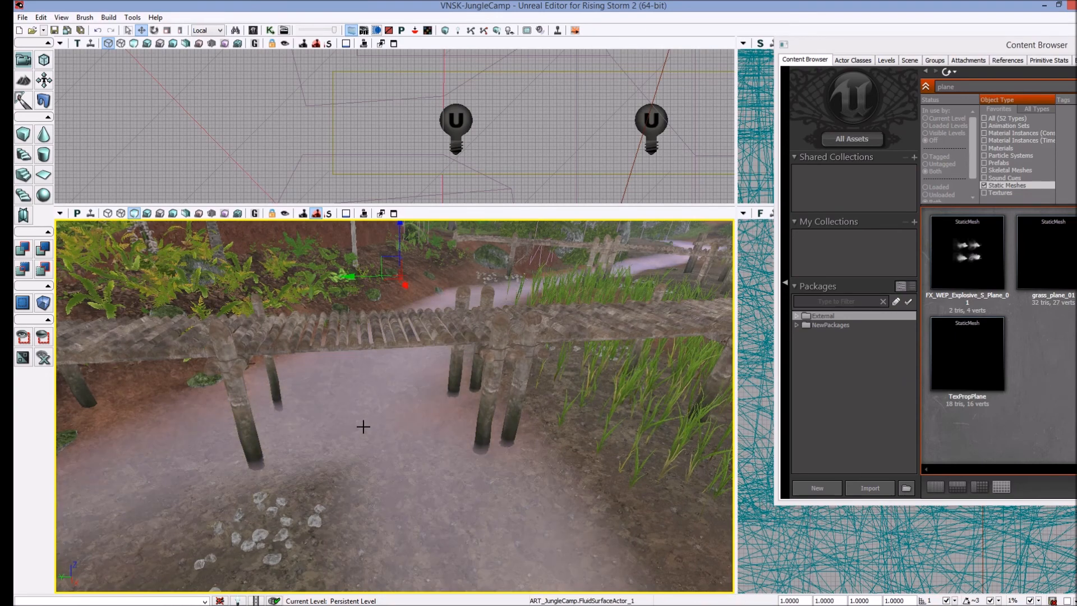
pyautogui.rightClick(364, 426)
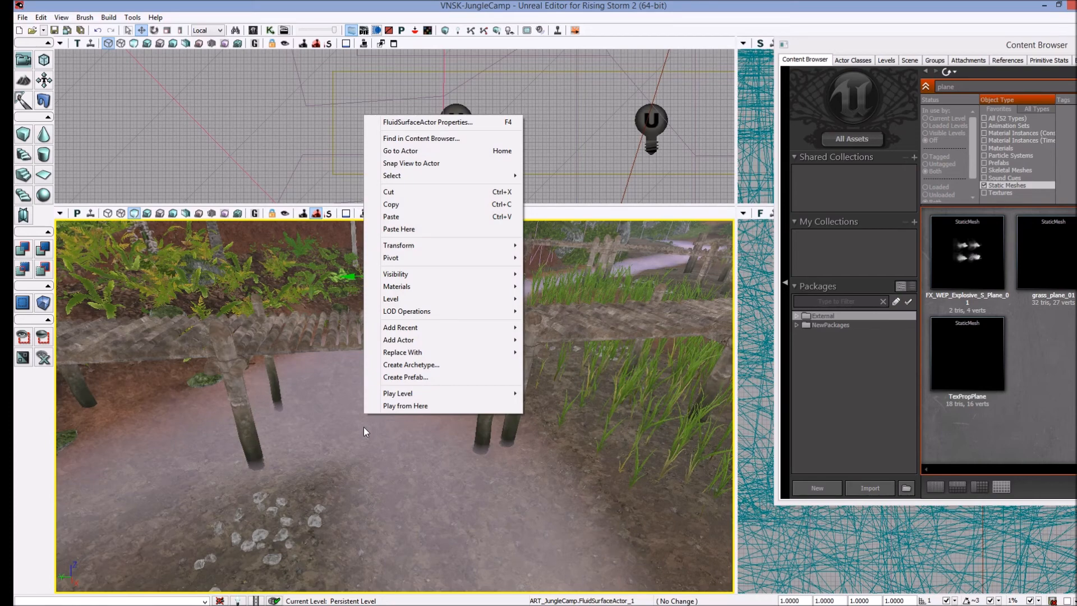
pyautogui.moveTo(422, 124)
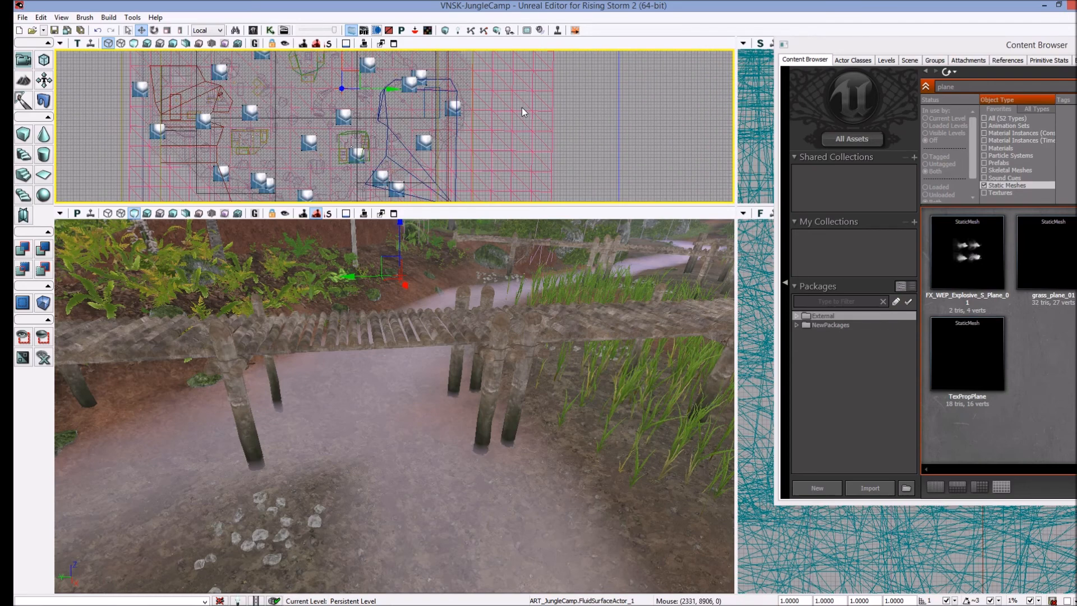
pyautogui.moveTo(365, 456)
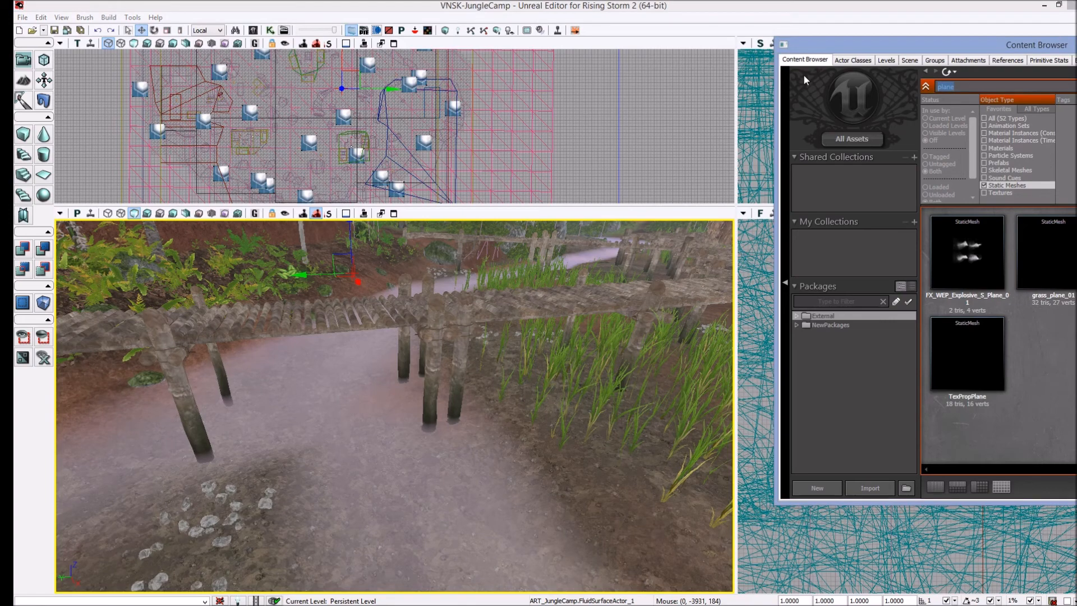
# - Search the Content Browser for 'water' and inspect the first river water mesh
pyautogui.write('water')
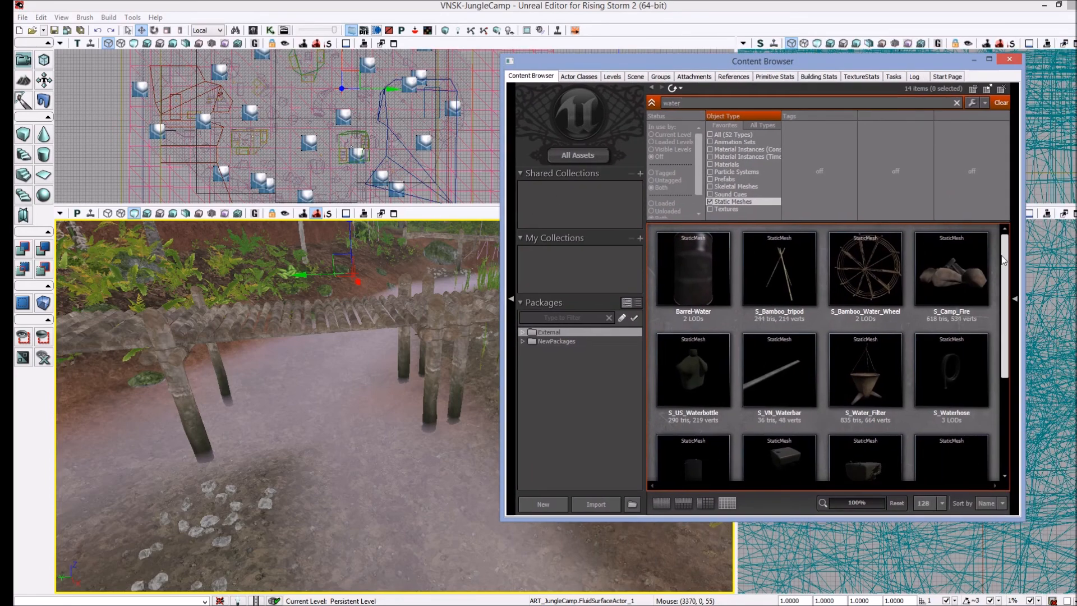
pyautogui.scroll(-3)
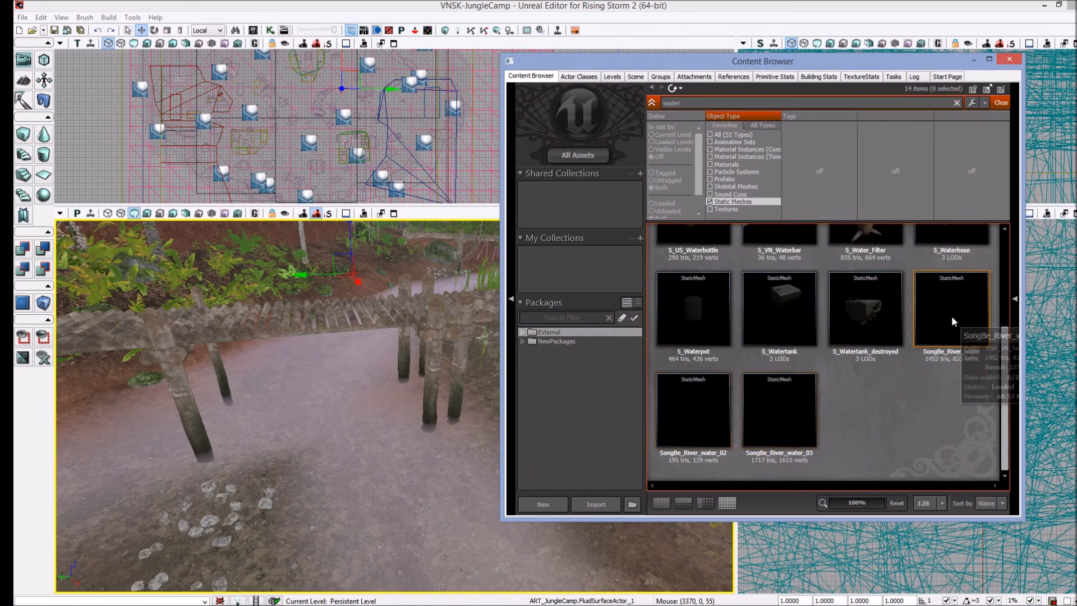
pyautogui.doubleClick(951, 307)
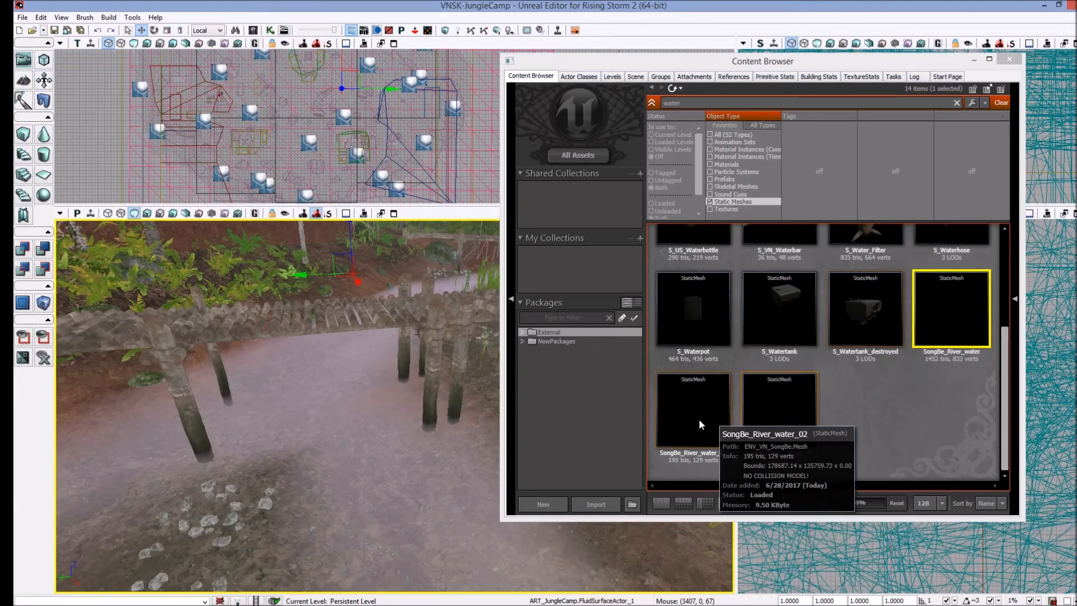
# - Inspect SongBe_River_water_02 in the Static Mesh Editor to see its water material, then close it
pyautogui.click(693, 408)
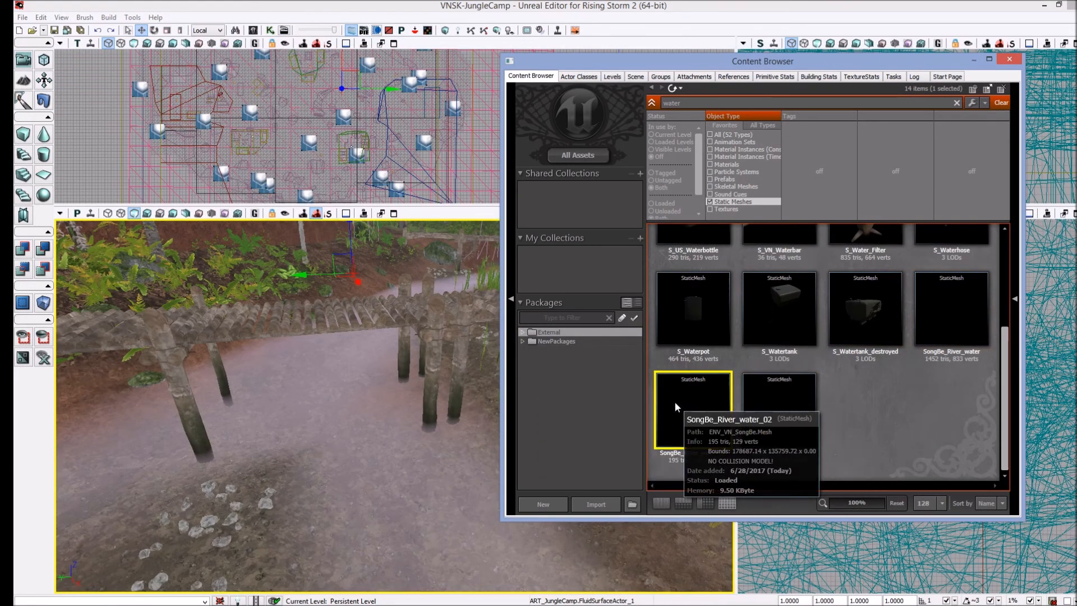
pyautogui.doubleClick(694, 408)
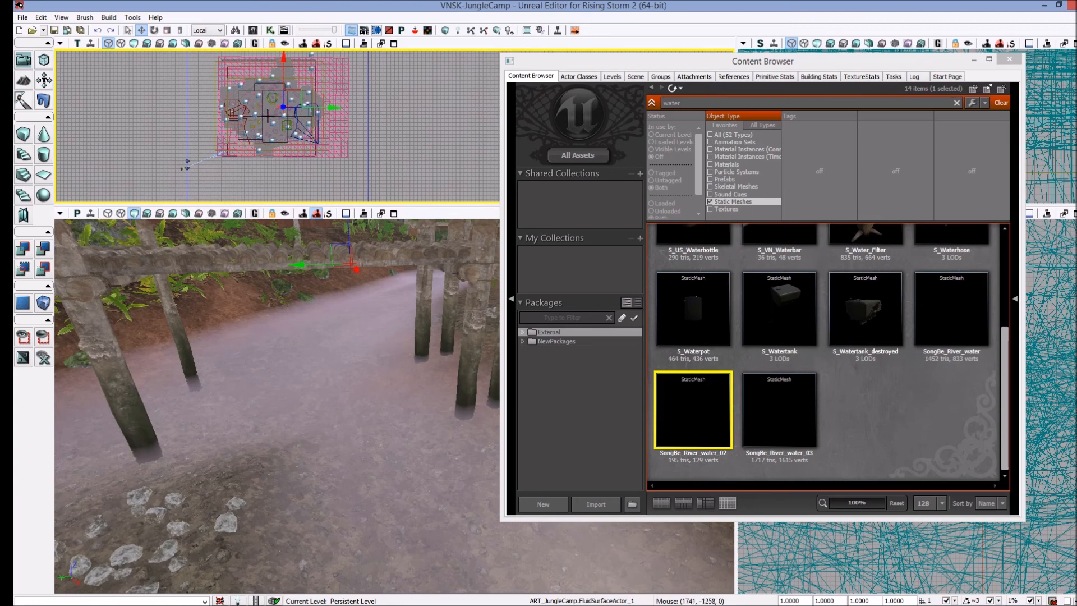
pyautogui.doubleClick(693, 410)
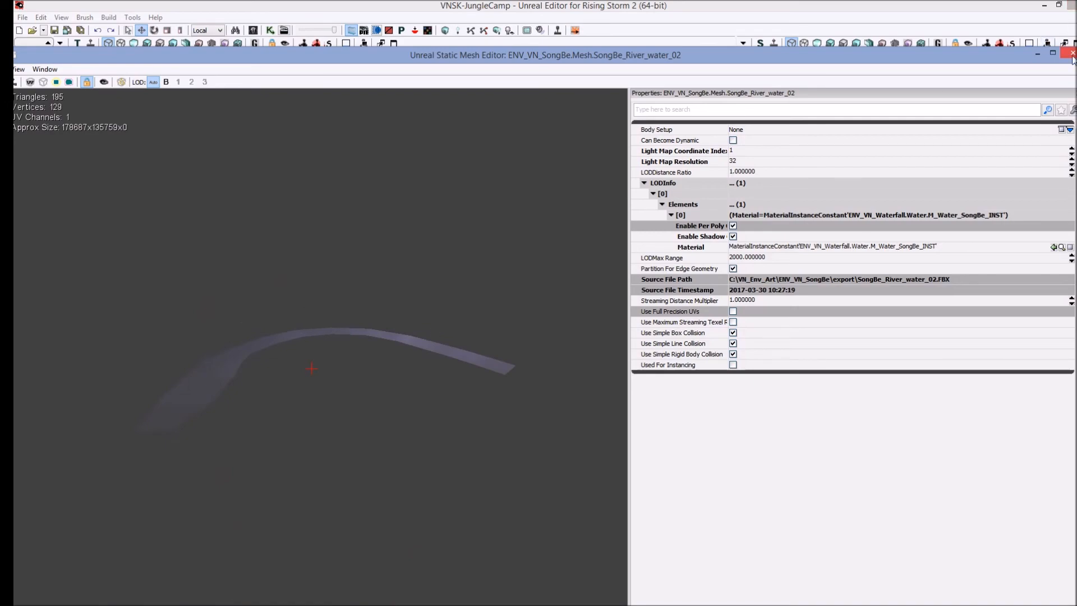
pyautogui.click(1069, 55)
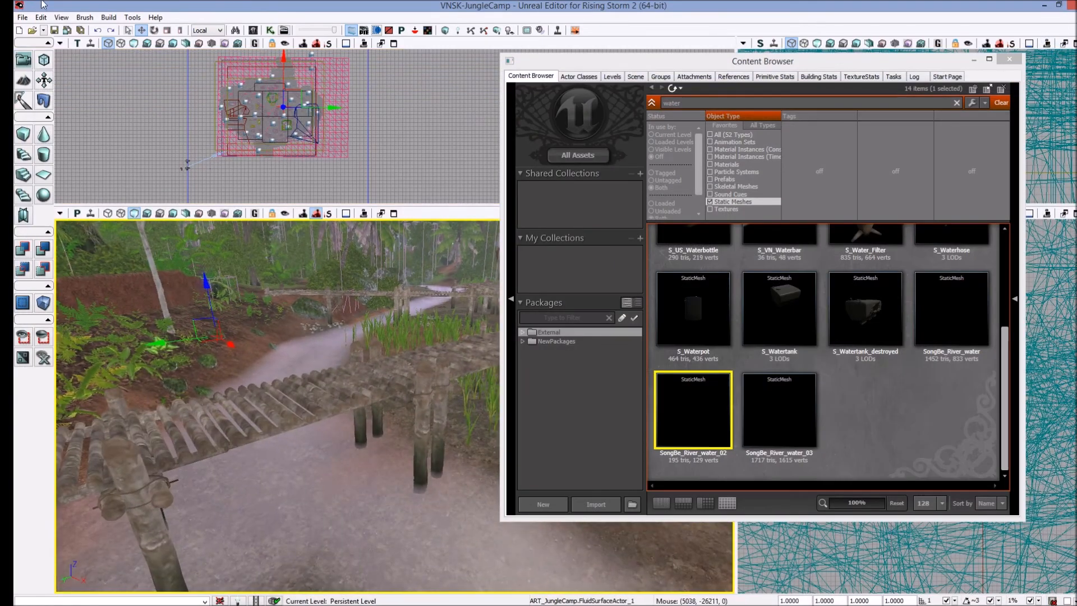
# - Bring up the File menu to load the VNTE-DemoMap level
pyautogui.click(23, 16)
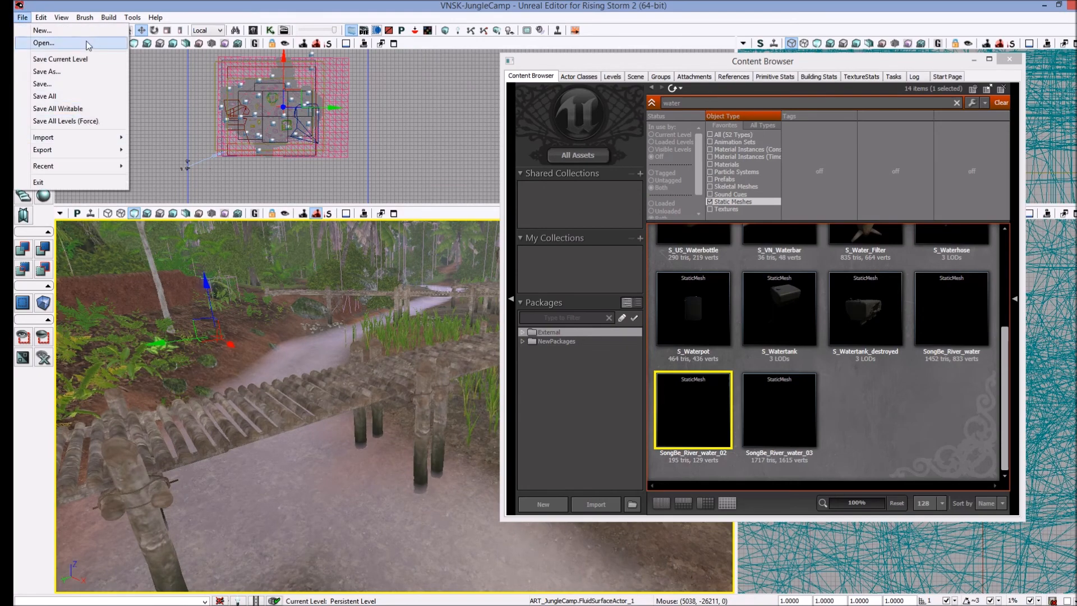
pyautogui.moveTo(60, 59)
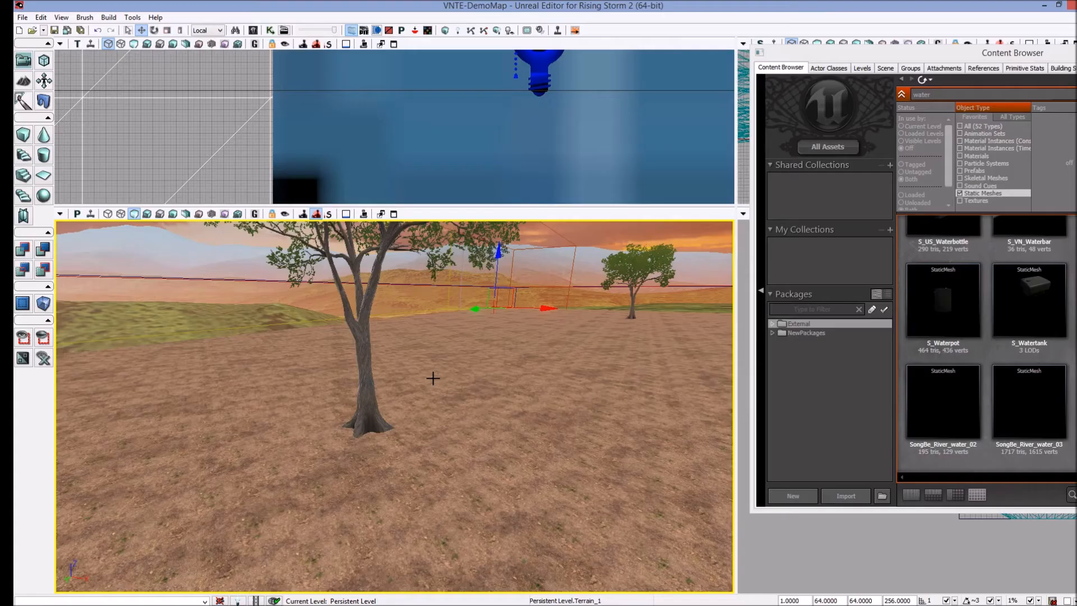
pyautogui.moveTo(450, 368)
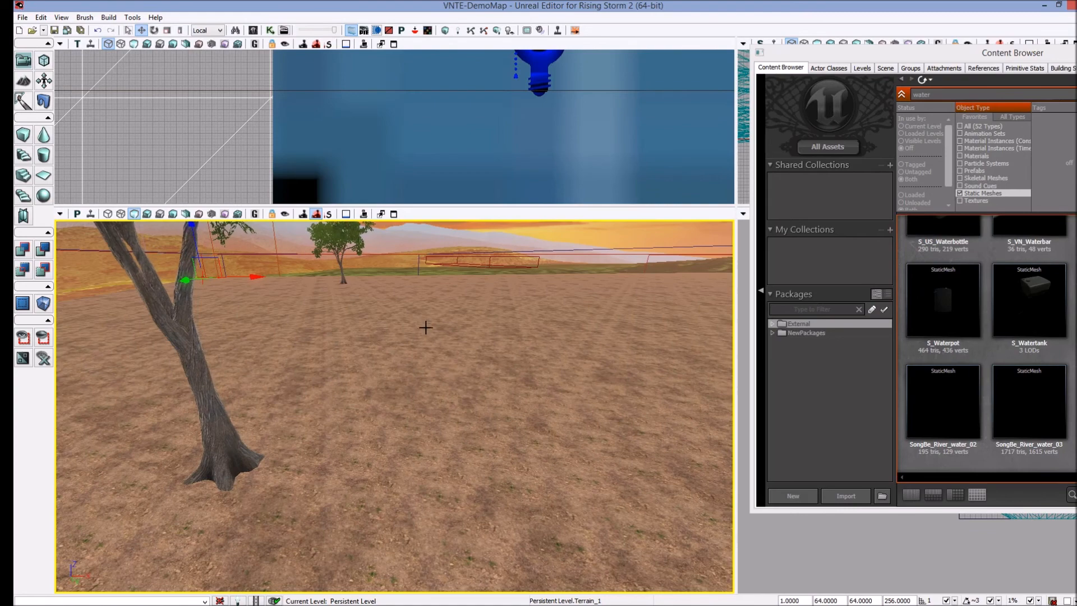
pyautogui.moveTo(23, 81)
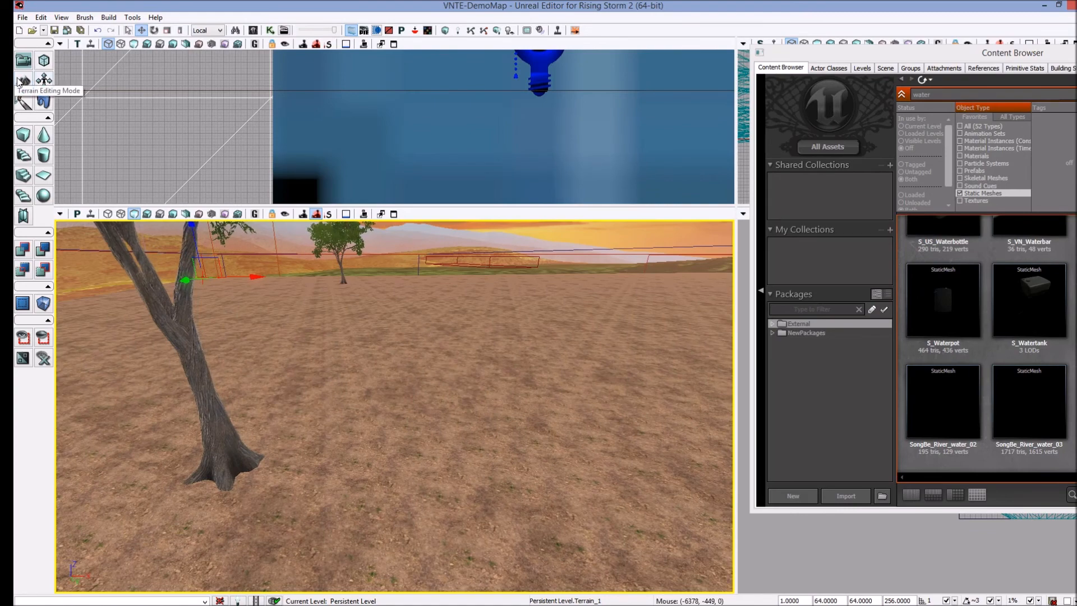
pyautogui.click(22, 80)
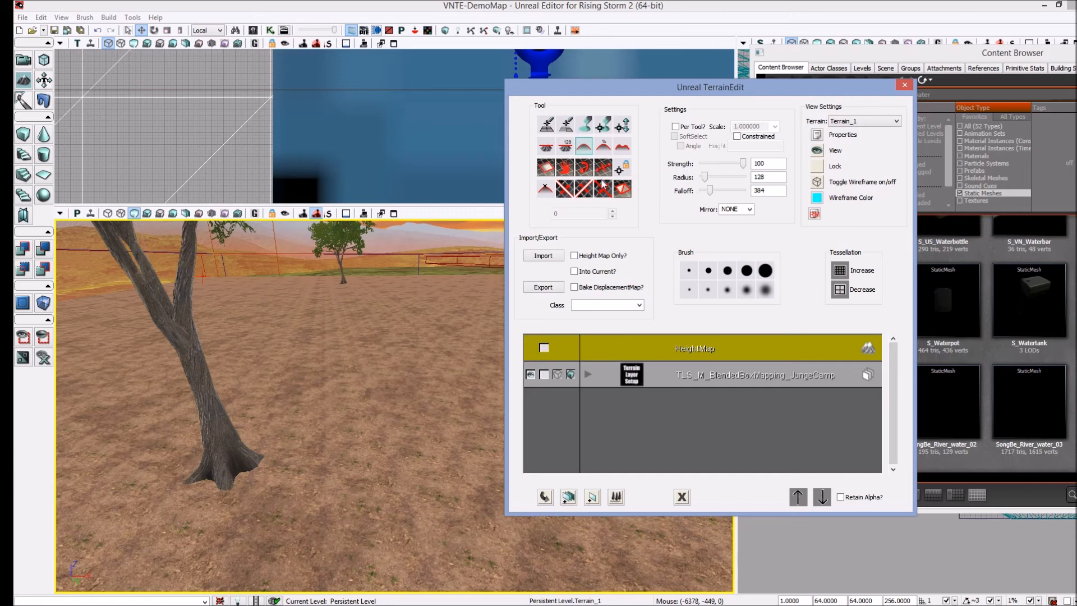
pyautogui.moveTo(457, 169)
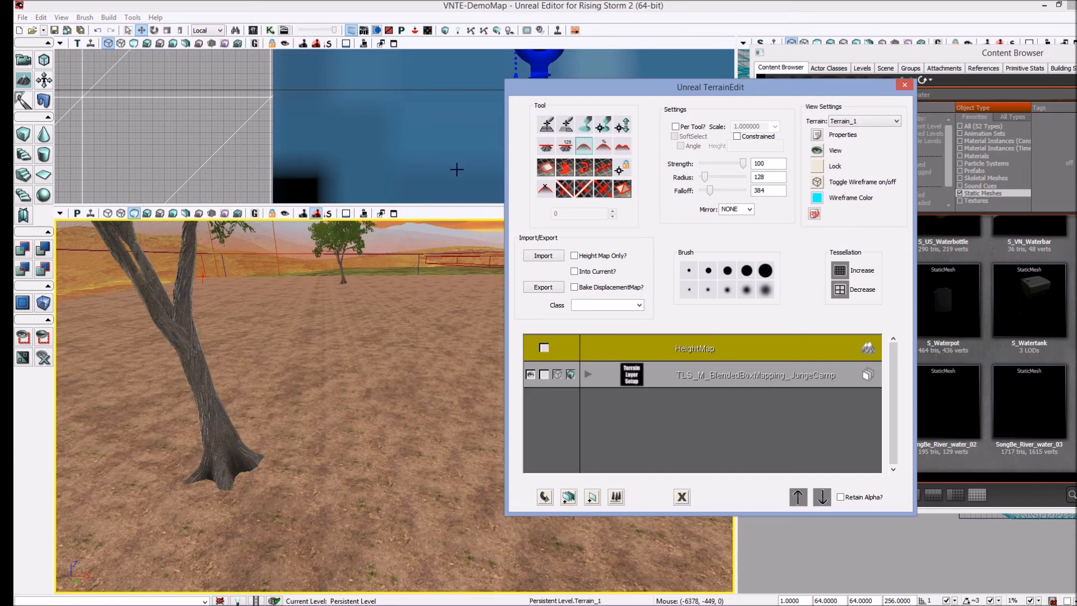
pyautogui.moveTo(414, 185)
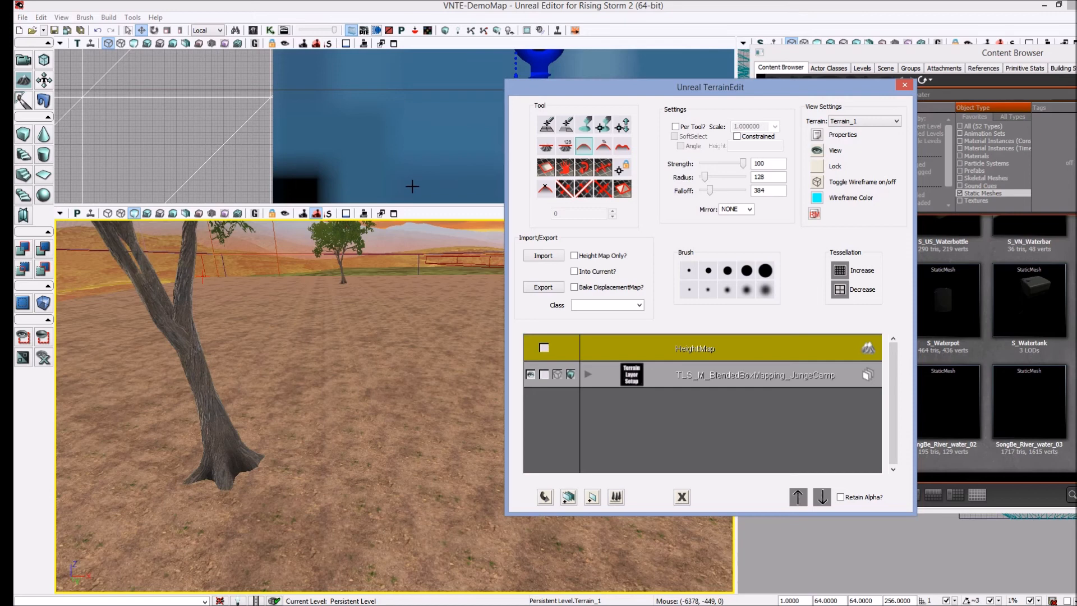
pyautogui.moveTo(427, 182)
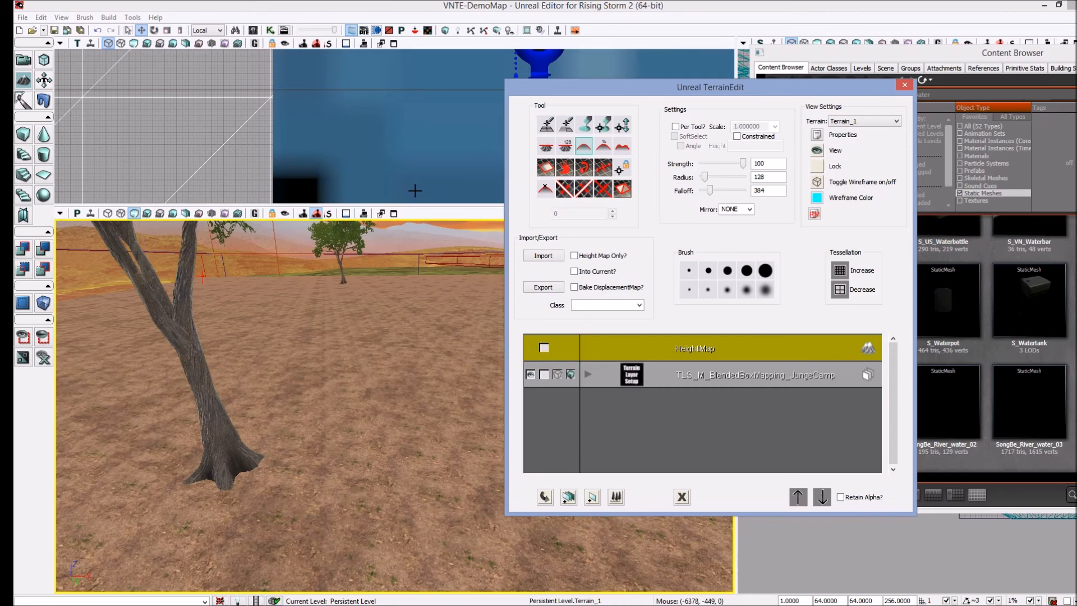
pyautogui.moveTo(415, 200)
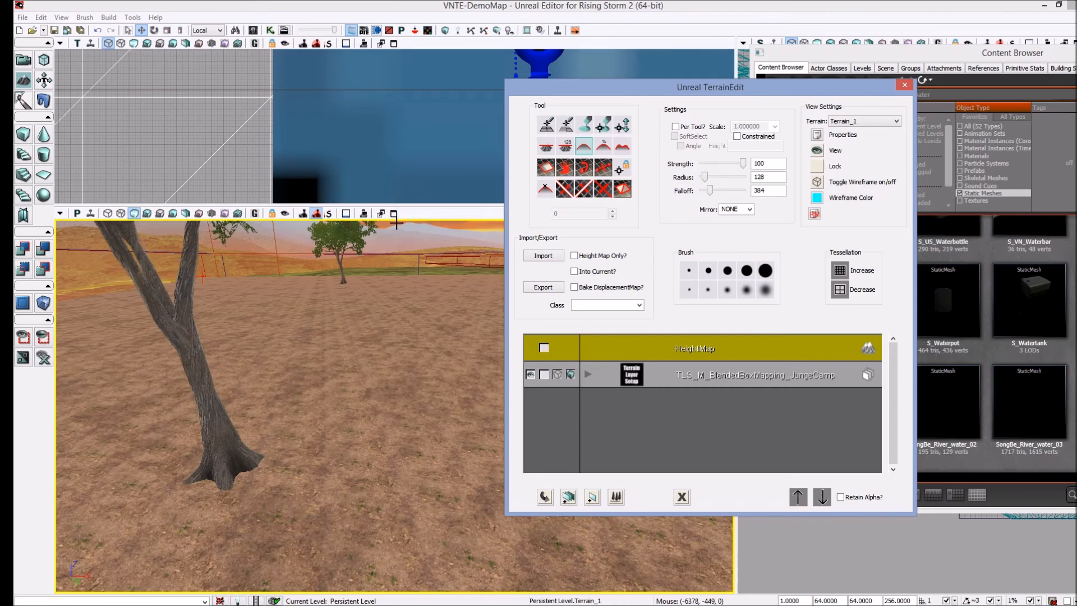
pyautogui.moveTo(457, 319)
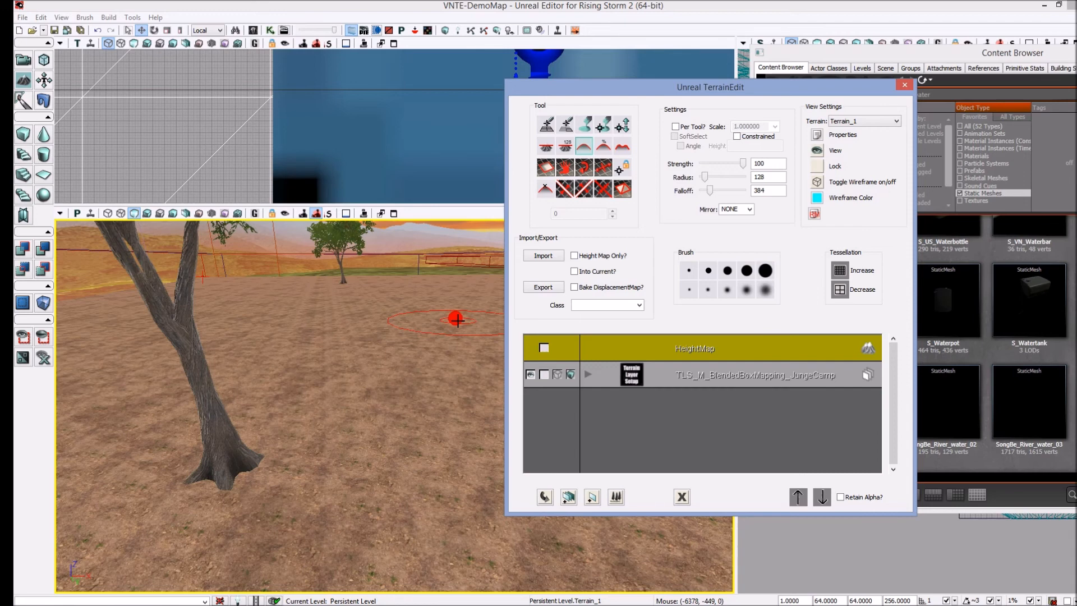
pyautogui.moveTo(346, 357)
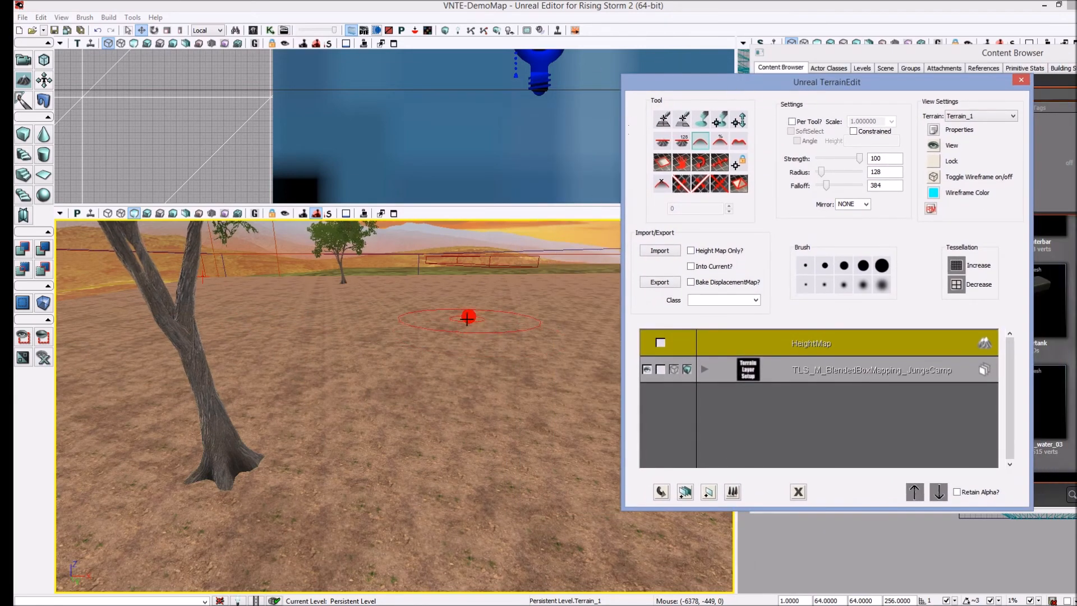
pyautogui.moveTo(469, 313)
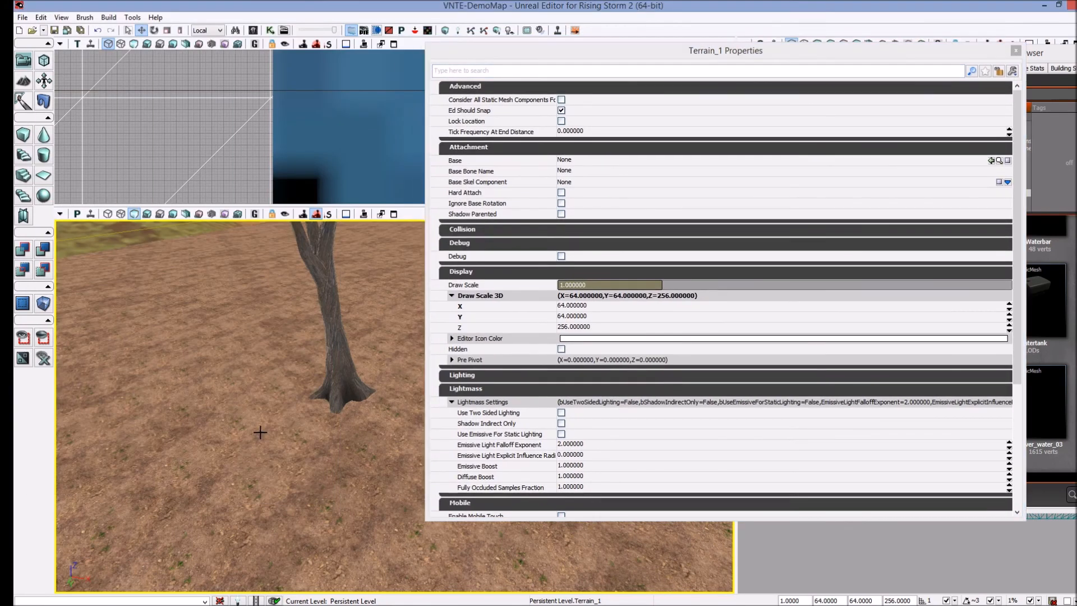
# - Scroll Terrain_1's properties down to Movement > Location to check Z is 0
pyautogui.scroll(-3)
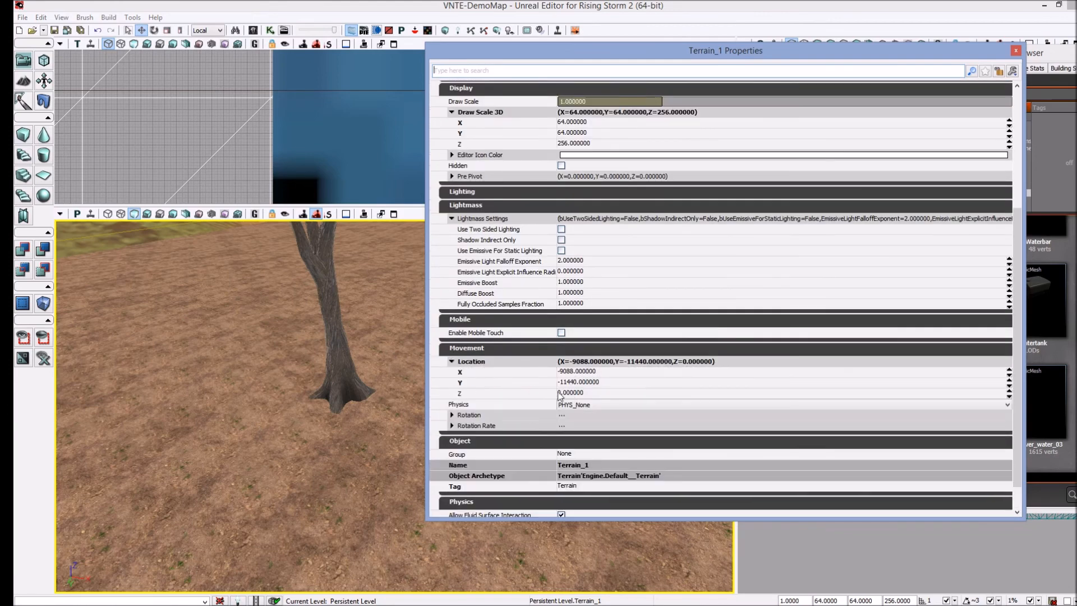
pyautogui.moveTo(586, 402)
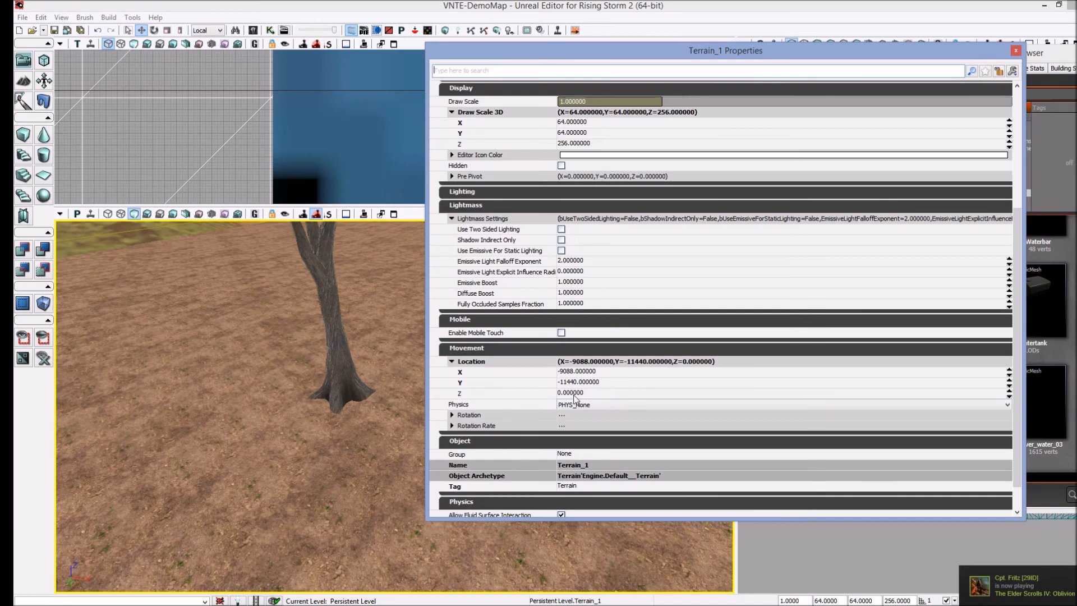
pyautogui.moveTo(1020, 64)
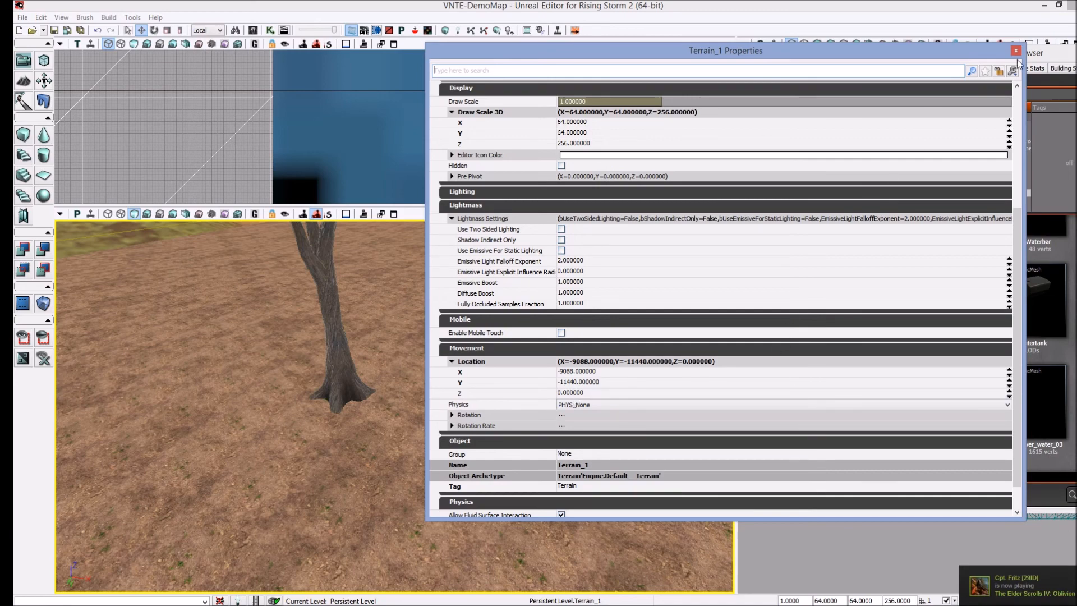
# - Close the terrain properties and set the Flatten tool's target height to -70
pyautogui.click(1016, 51)
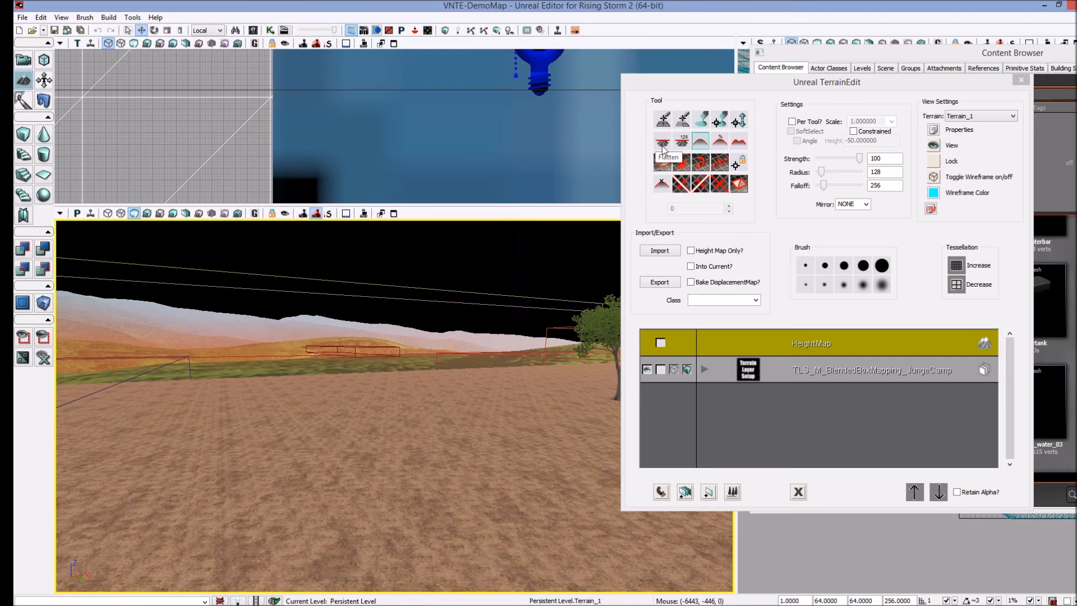
pyautogui.moveTo(662, 149)
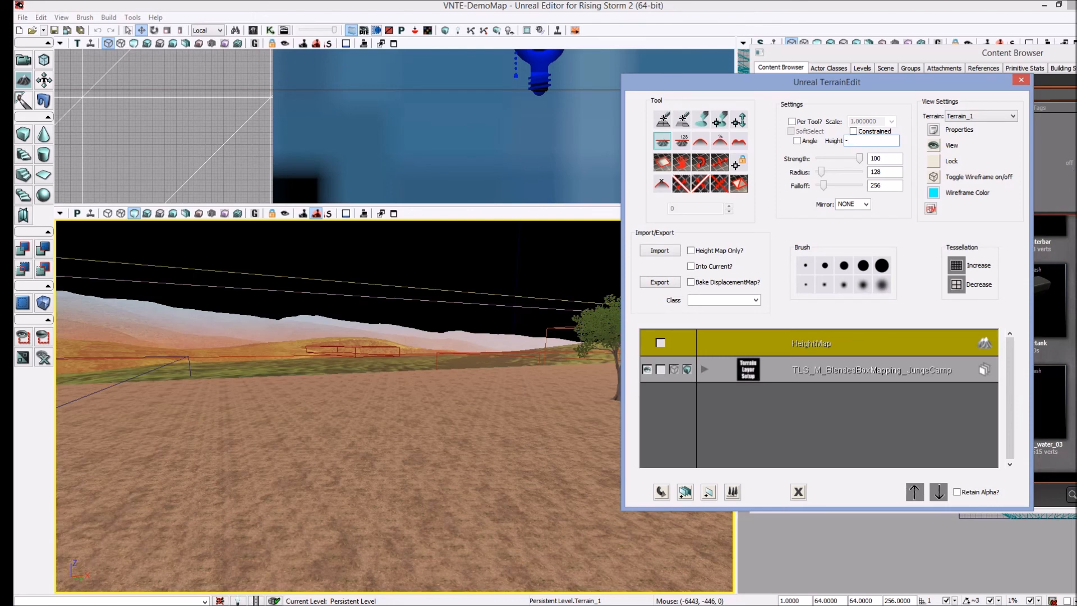
pyautogui.write('-70')
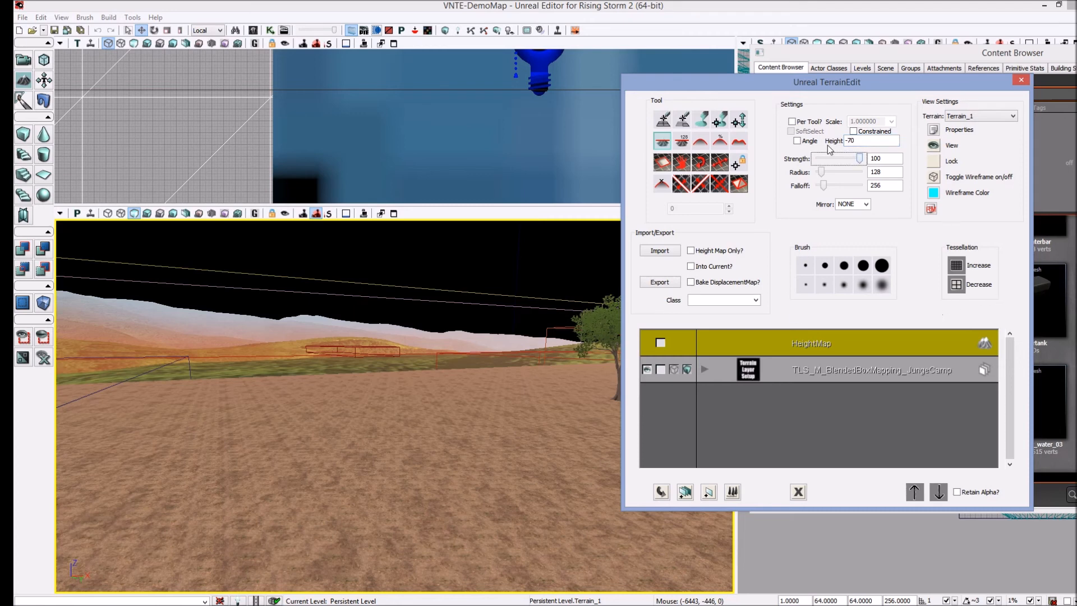
pyautogui.click(353, 400)
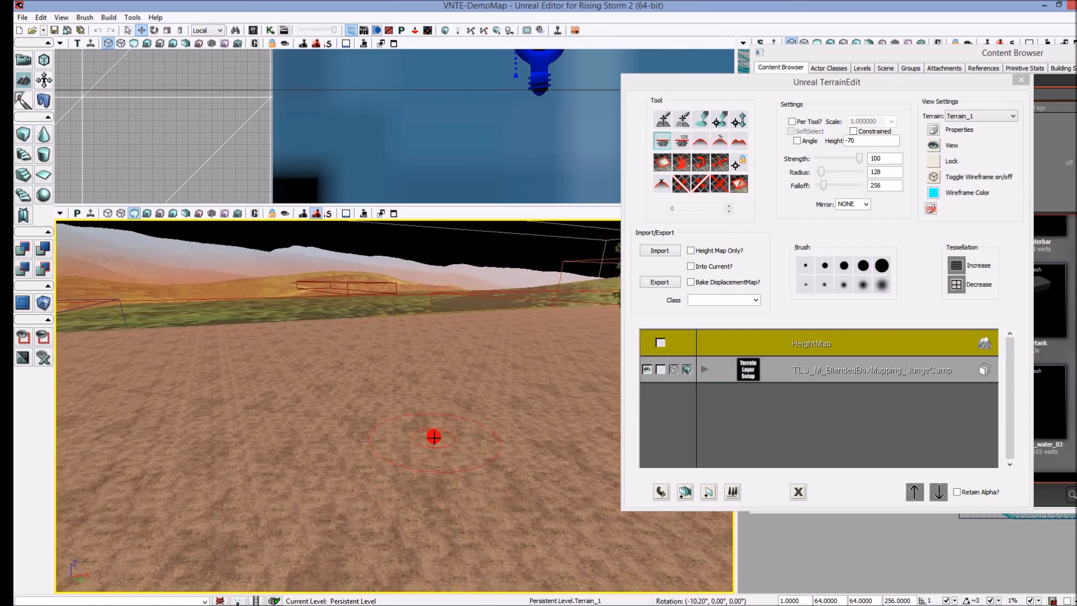
# - Show the terrain in wireframe and flatten a patch down to -70 as the pond basin
pyautogui.click(108, 213)
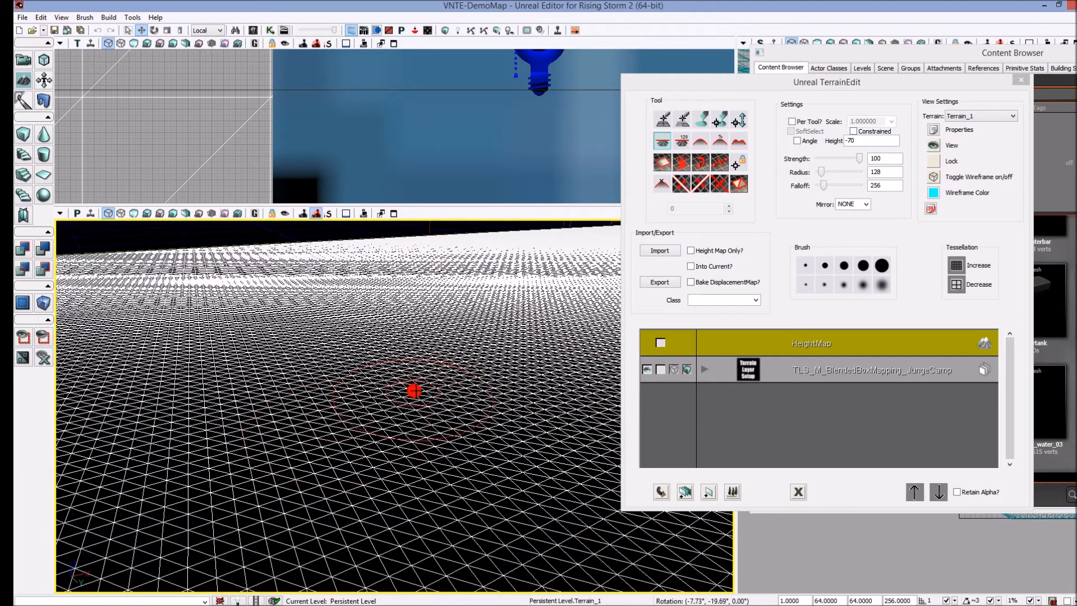
pyautogui.click(381, 372)
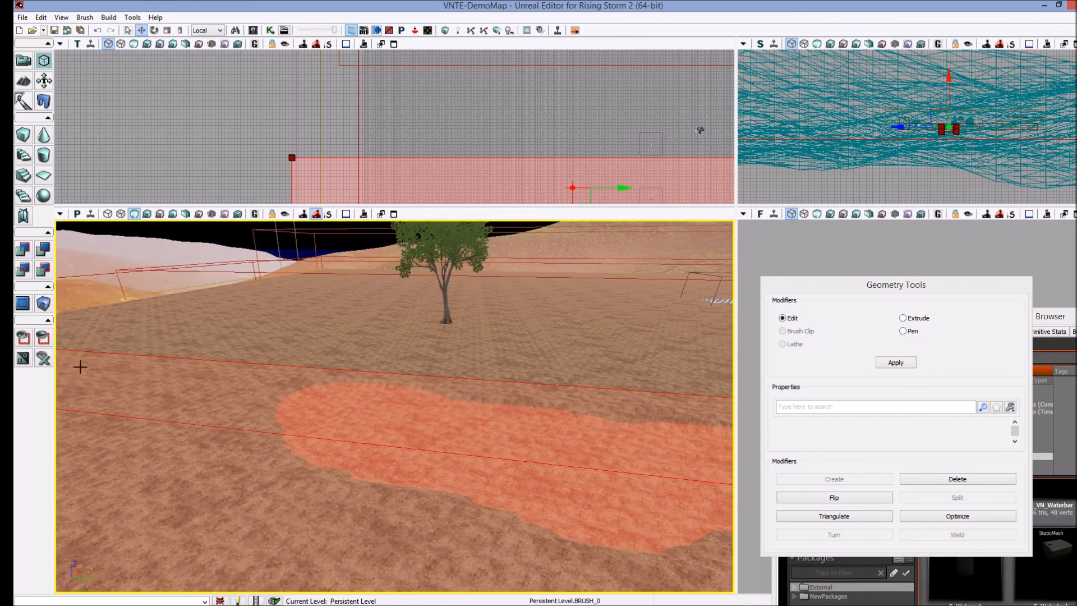
# - Bring up the Add Volume list for the pond-shaped brush
pyautogui.click(23, 303)
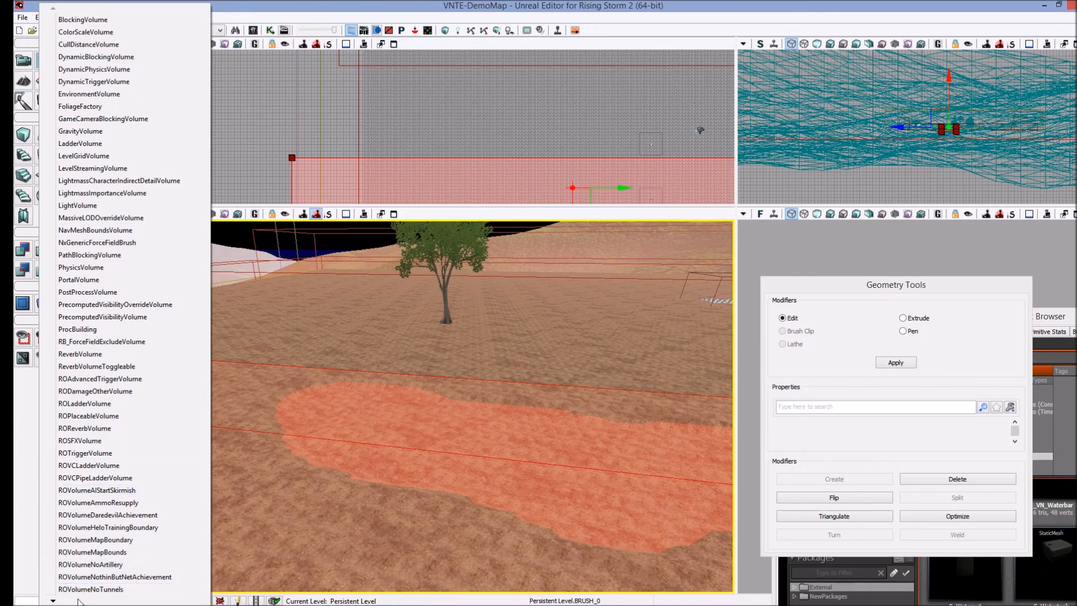
# - Scroll the volume class list toward the RO water volume type
pyautogui.scroll(-3)
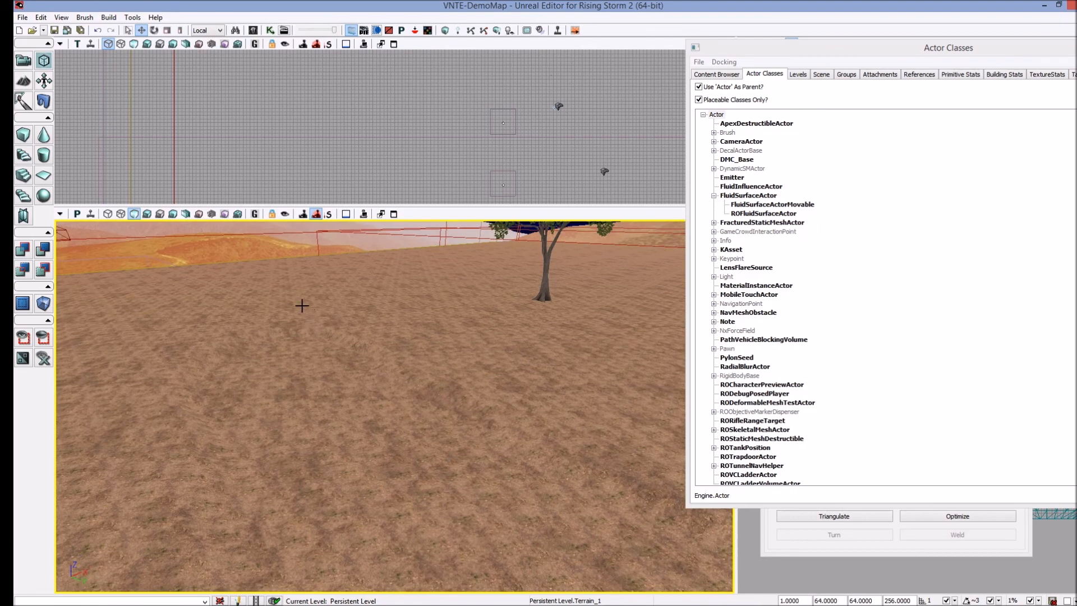
pyautogui.moveTo(349, 365)
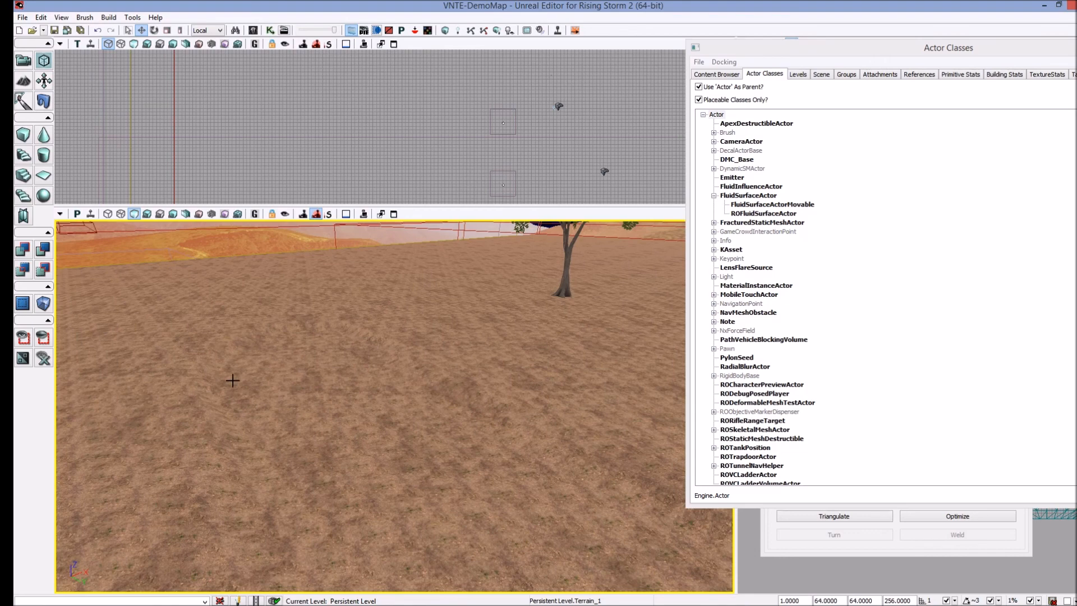
pyautogui.moveTo(262, 347)
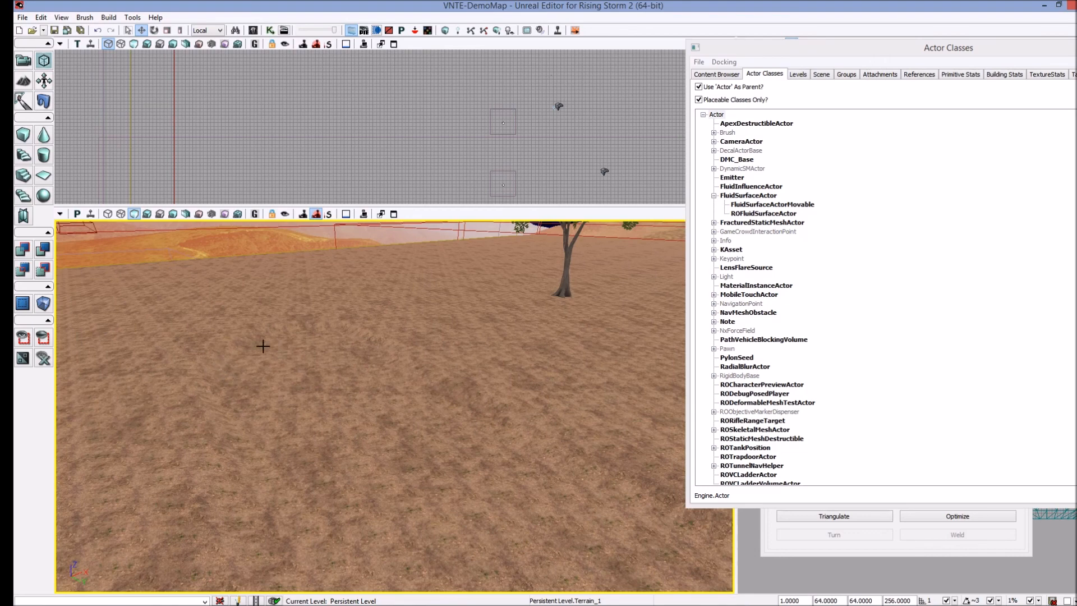
pyautogui.moveTo(259, 328)
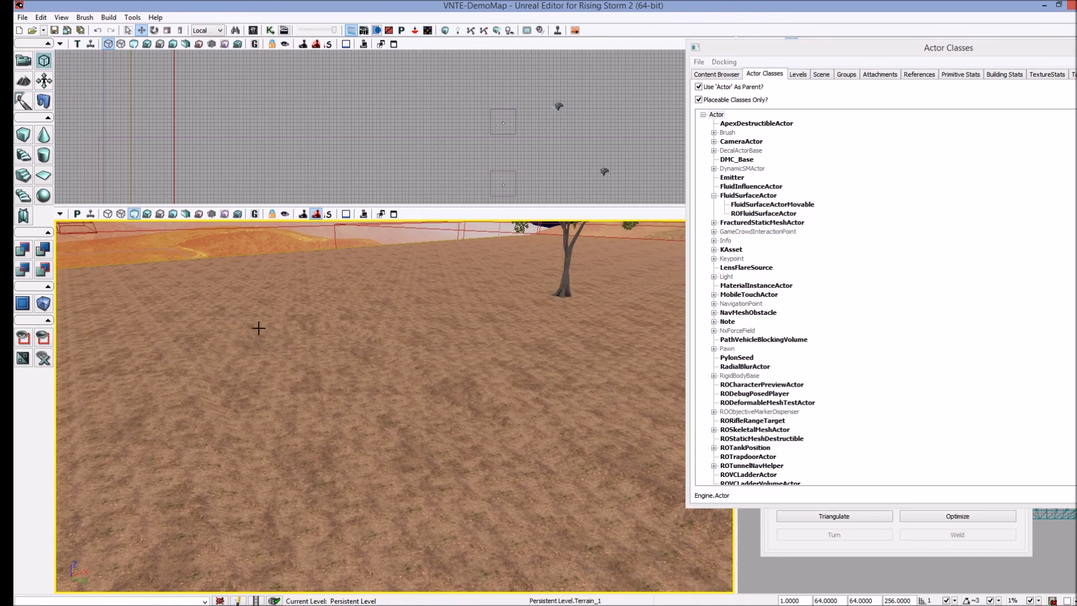
pyautogui.moveTo(451, 483)
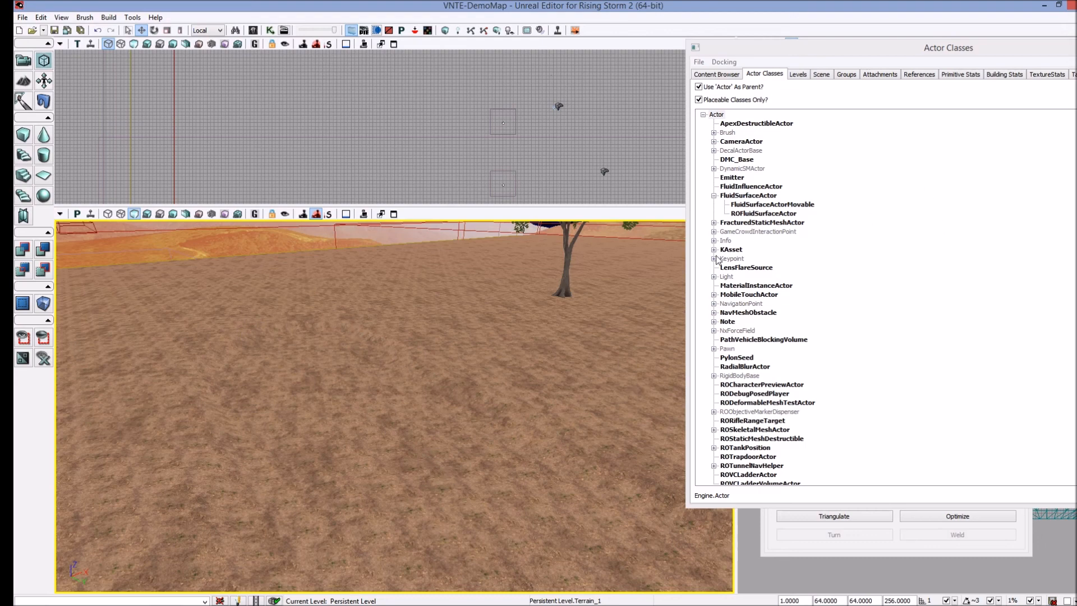
pyautogui.moveTo(748, 84)
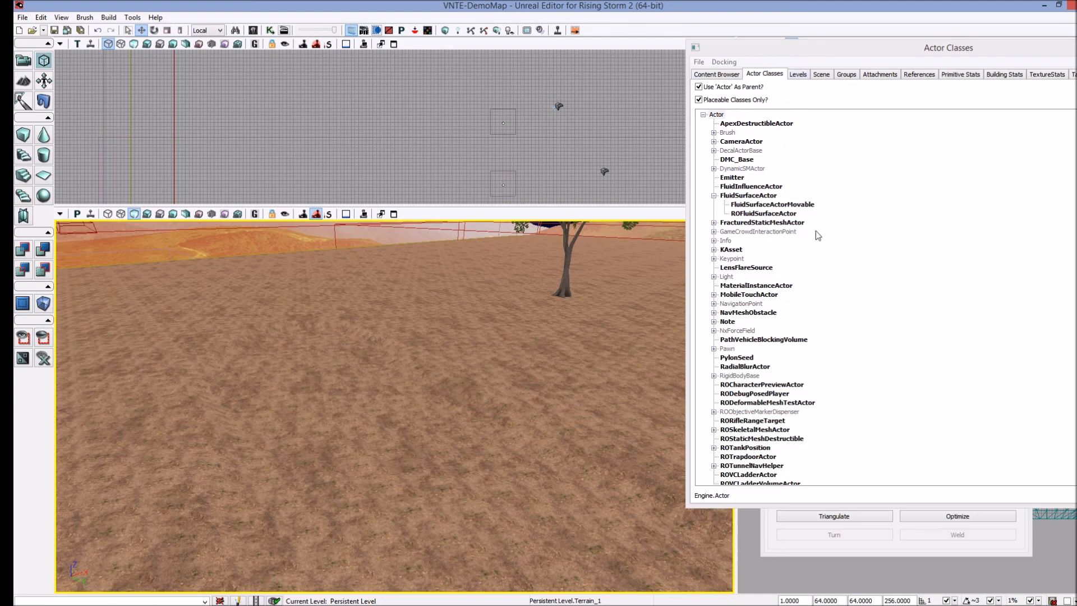
pyautogui.moveTo(725, 200)
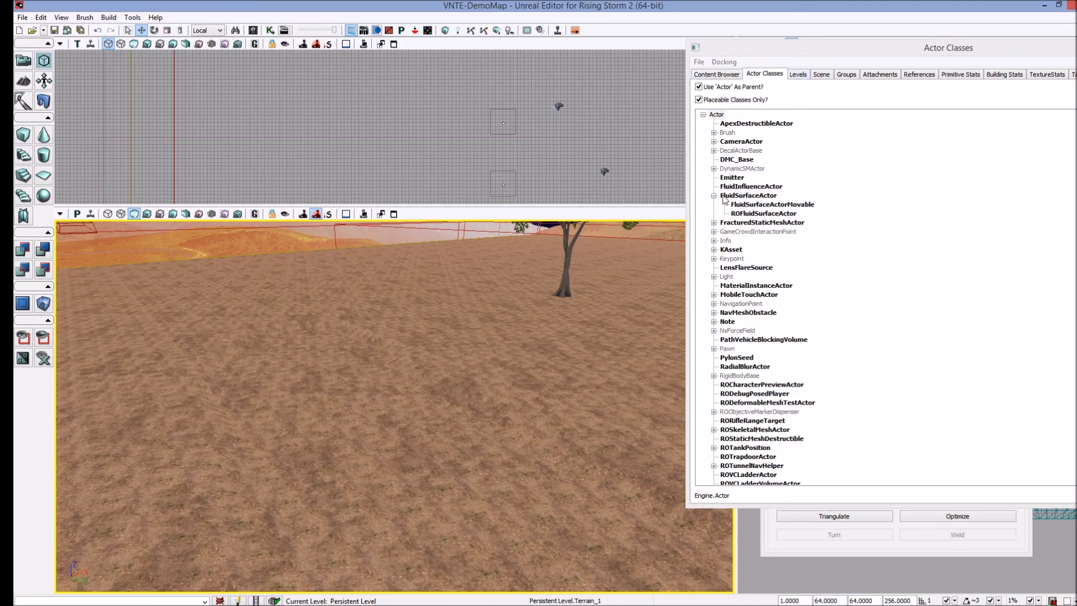
# - Expand FluidSurfaceActor and select ROFluidSurfaceActor as the class to place
pyautogui.click(715, 115)
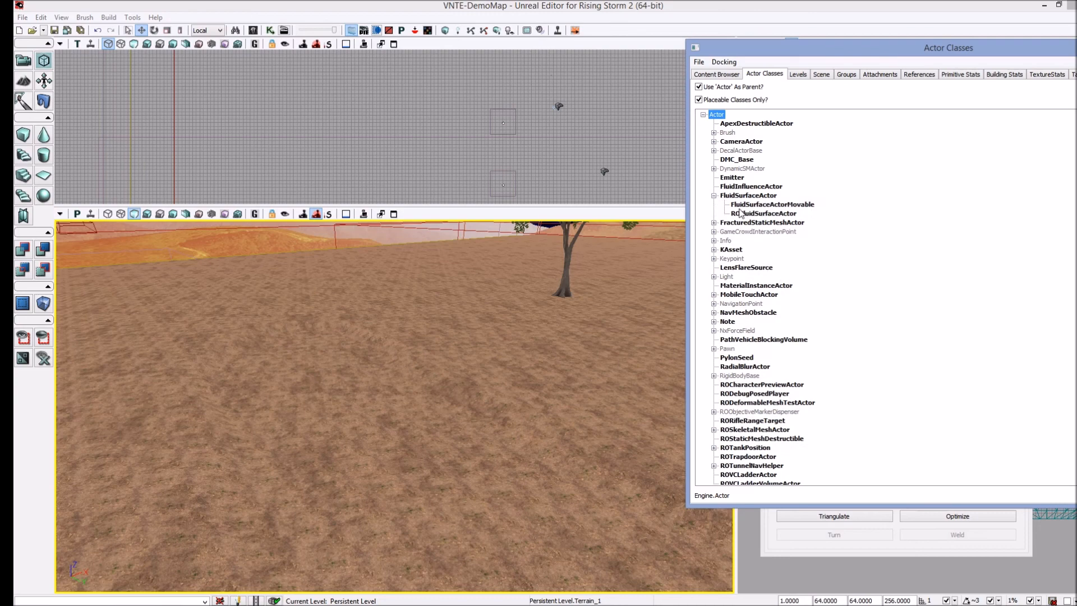
pyautogui.click(759, 213)
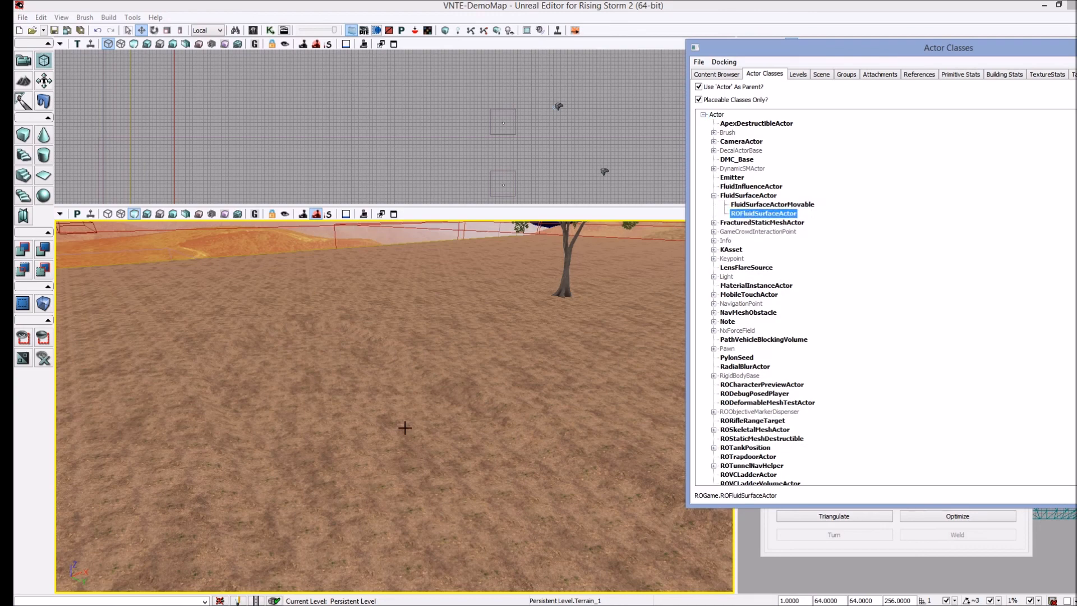
# - Add an ROFluidSurfaceActor at a spot on the terrain as the pond's water surface
pyautogui.rightClick(405, 427)
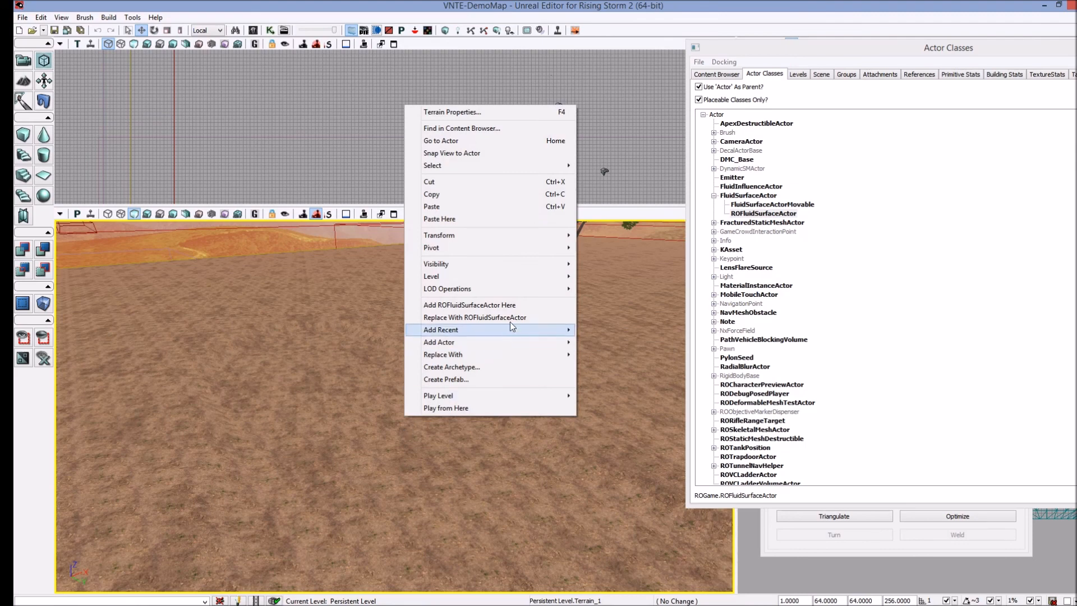
pyautogui.moveTo(490, 305)
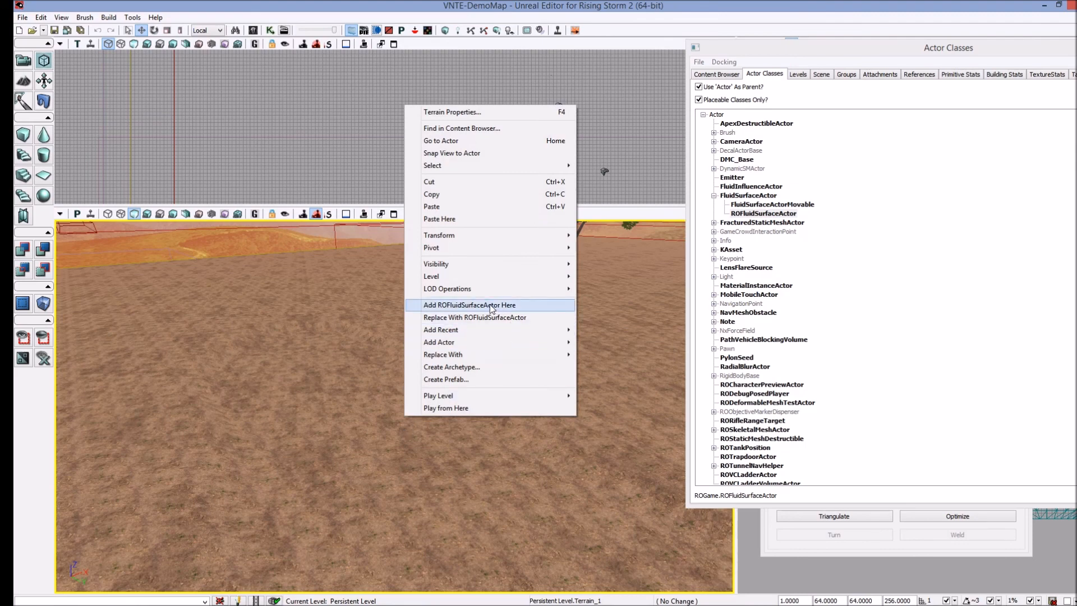
pyautogui.click(469, 304)
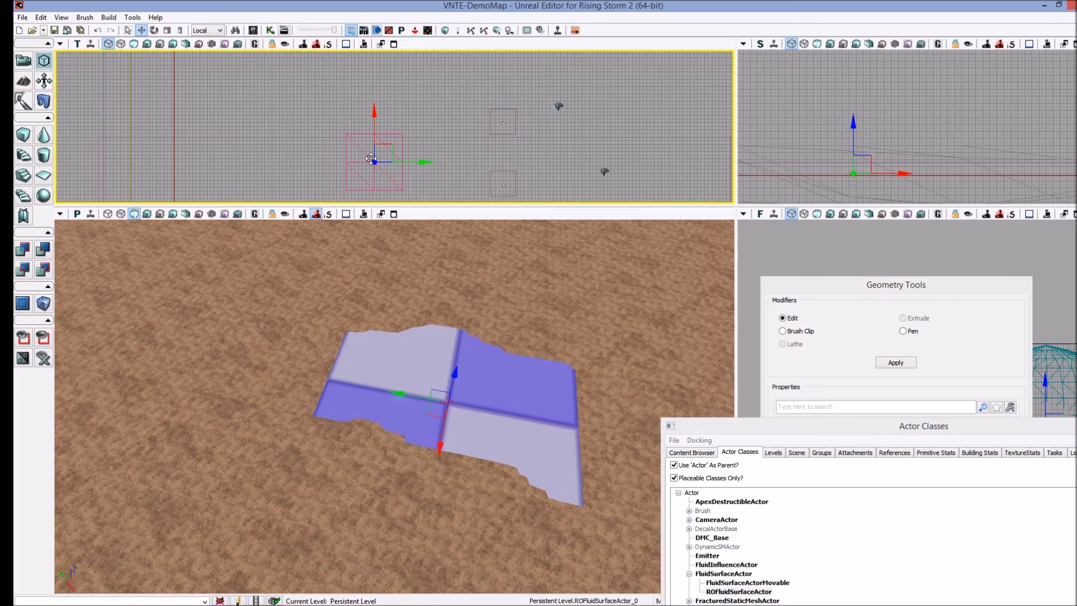
pyautogui.moveTo(488, 174)
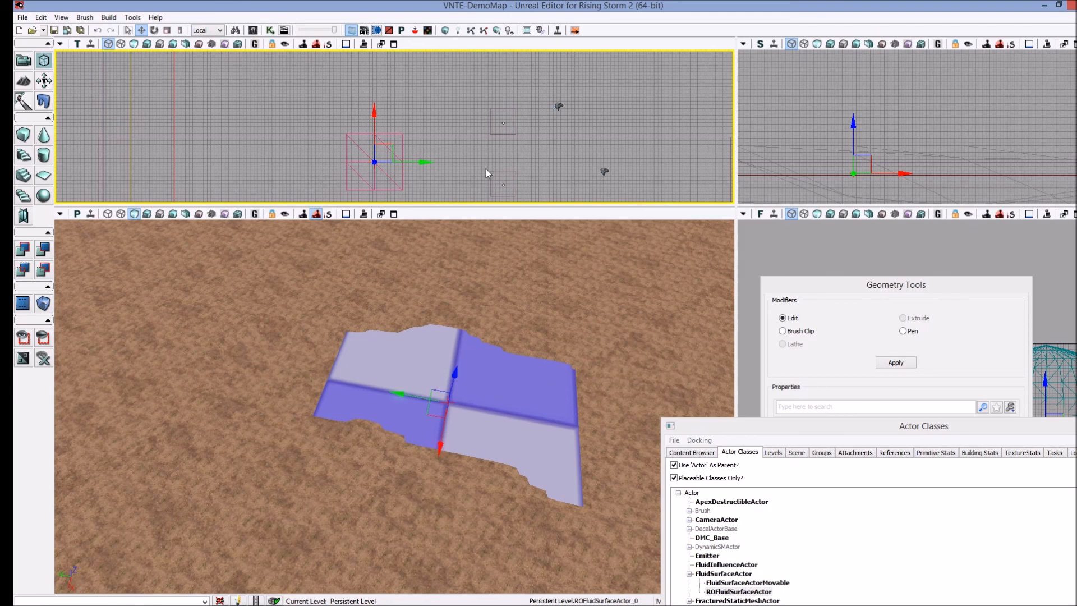
pyautogui.moveTo(532, 371)
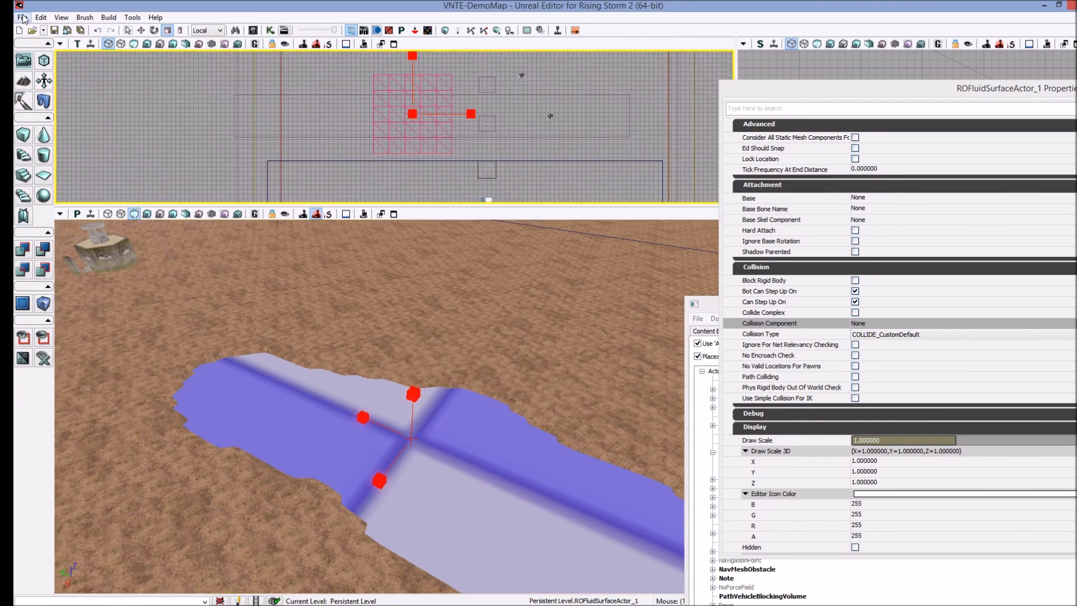
# - Dismiss the save prompt with Don't Save and enable Non-uniform Scaling Mode for the fluid surface
pyautogui.click(22, 16)
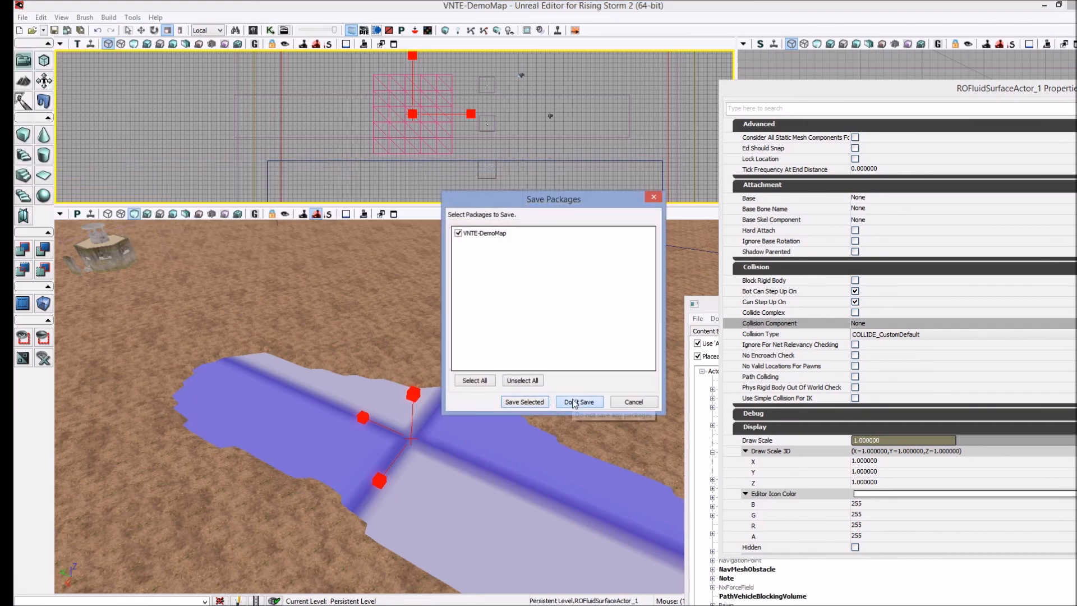
pyautogui.click(579, 401)
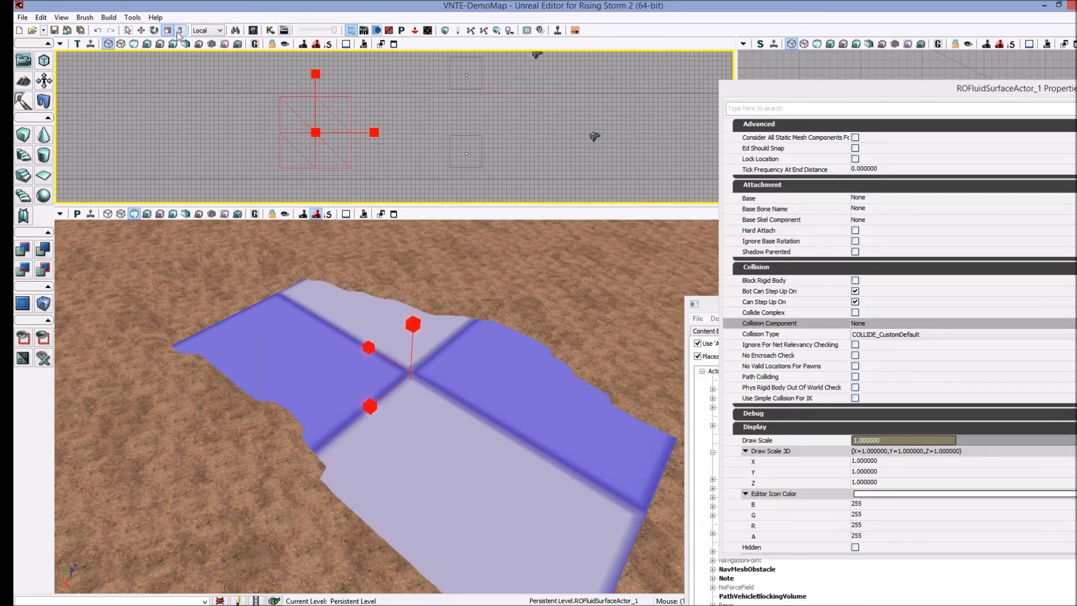
pyautogui.click(180, 29)
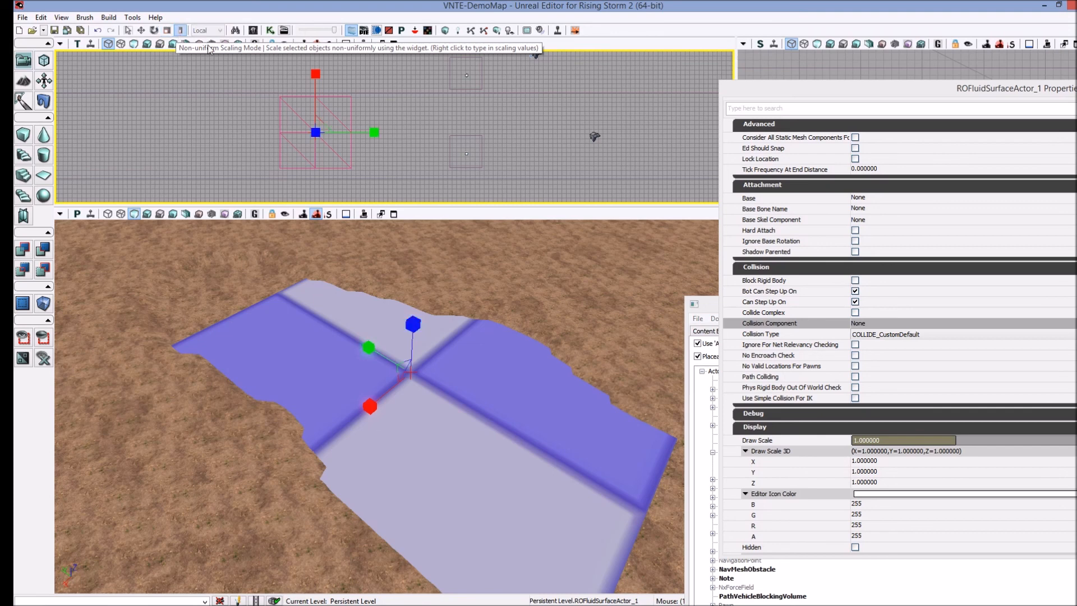
pyautogui.moveTo(378, 133)
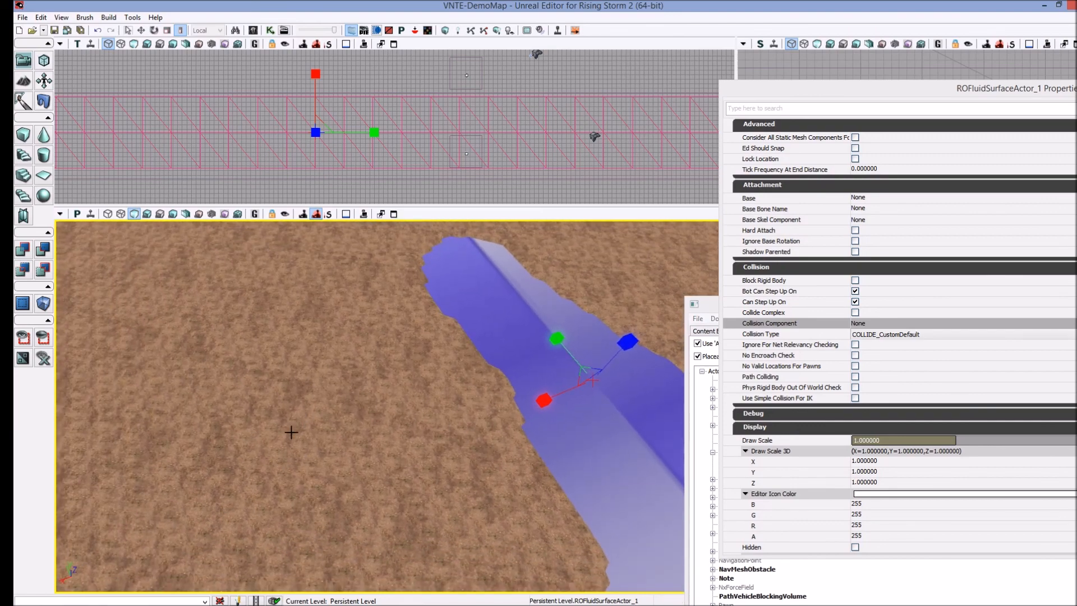
pyautogui.moveTo(321, 468)
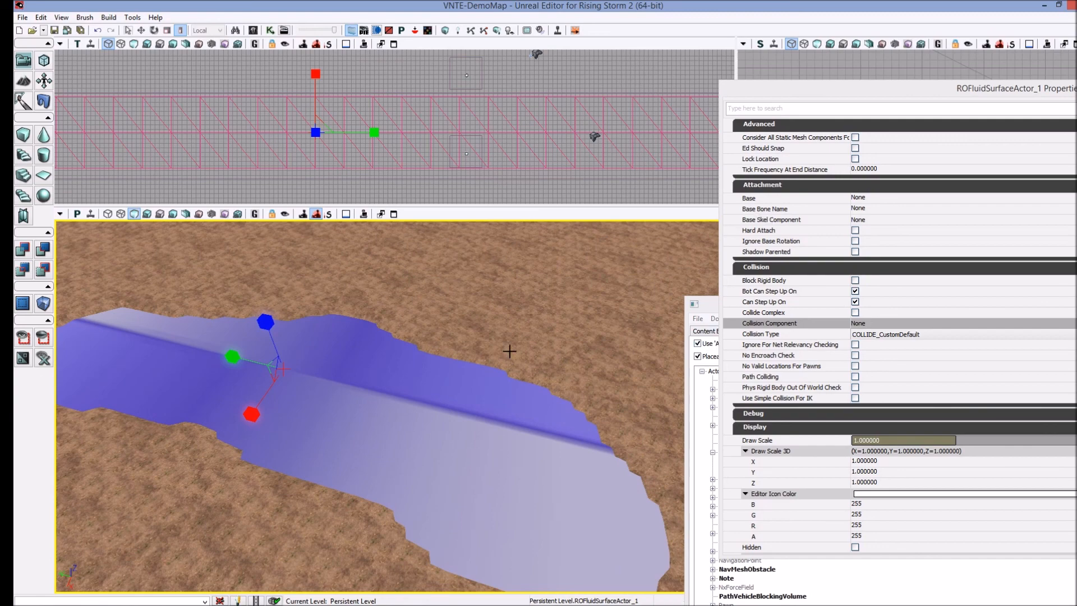
pyautogui.moveTo(845, 85)
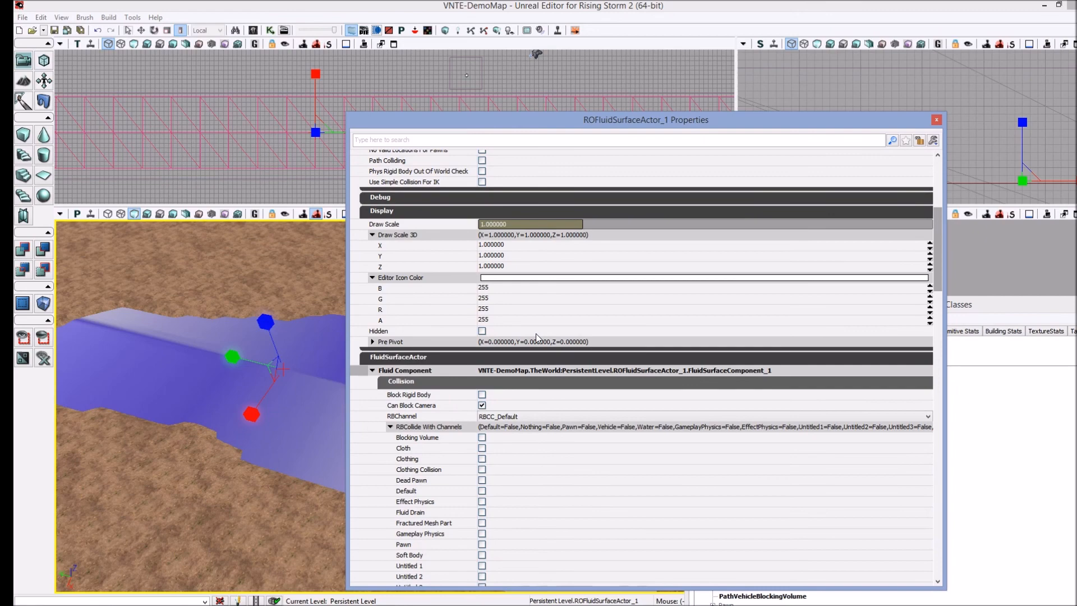
# - Review the Fluid and FluidDebug sections of ROFluidSurfaceActor_1, then close its properties
pyautogui.scroll(-3)
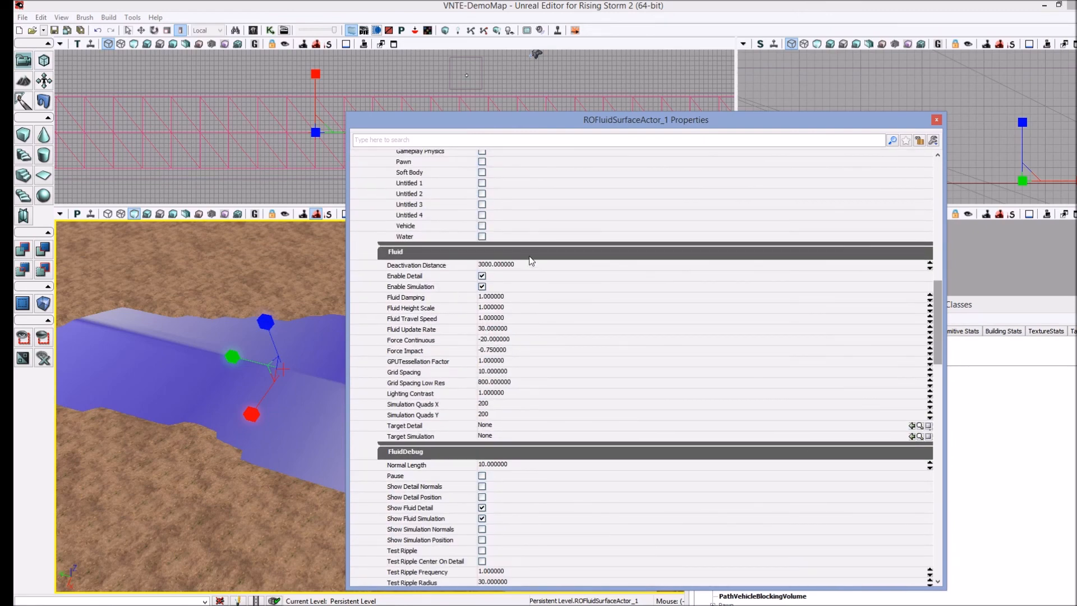
pyautogui.scroll(-3)
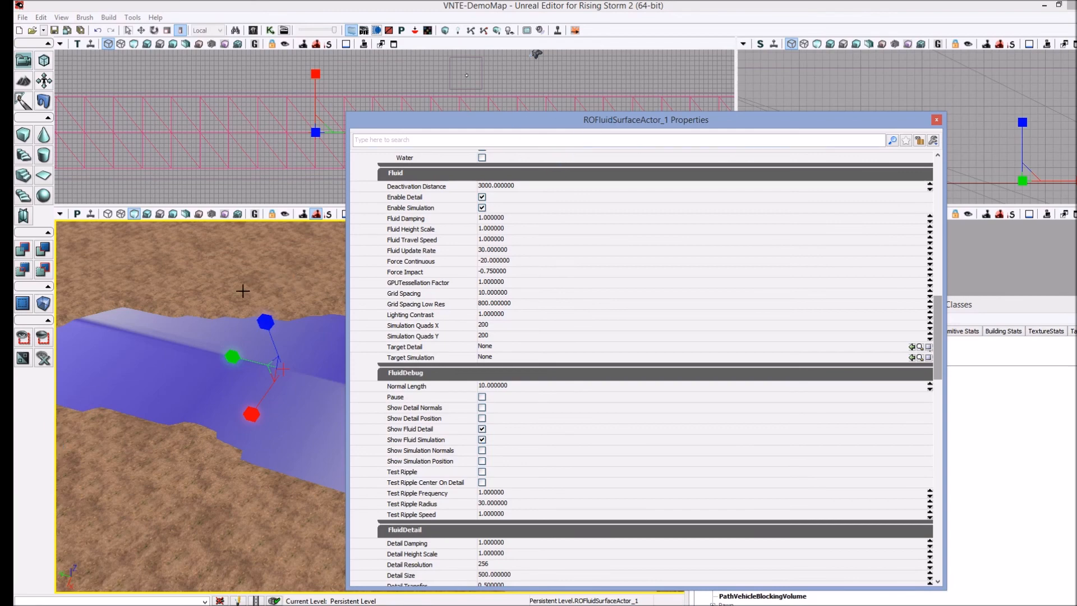
pyautogui.click(936, 120)
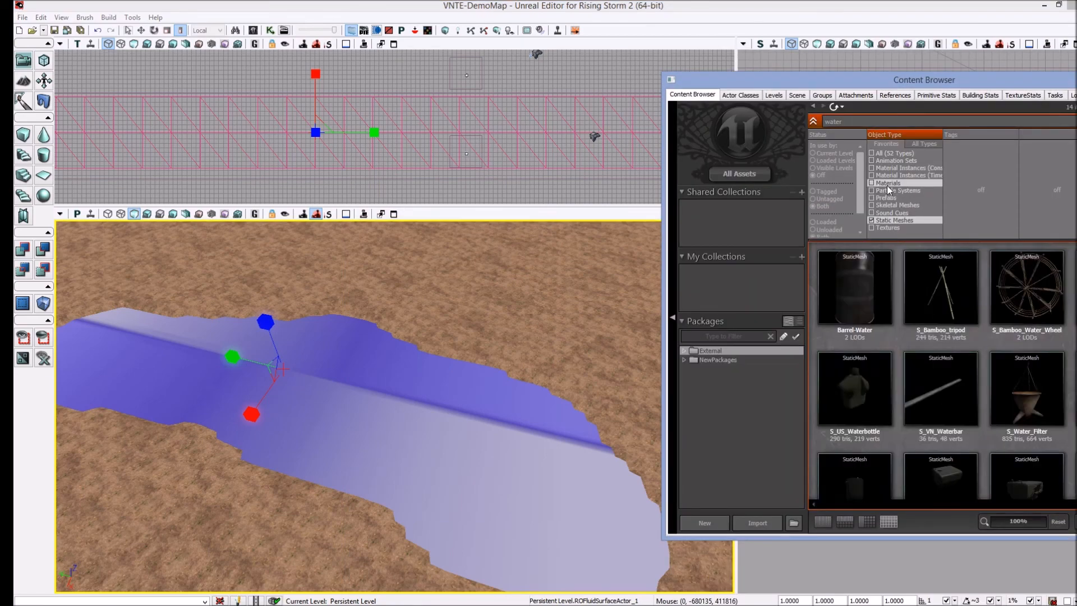
# - Filter the 'water' search to materials and assign M_Water_Hue to the fluid surface
pyautogui.click(873, 168)
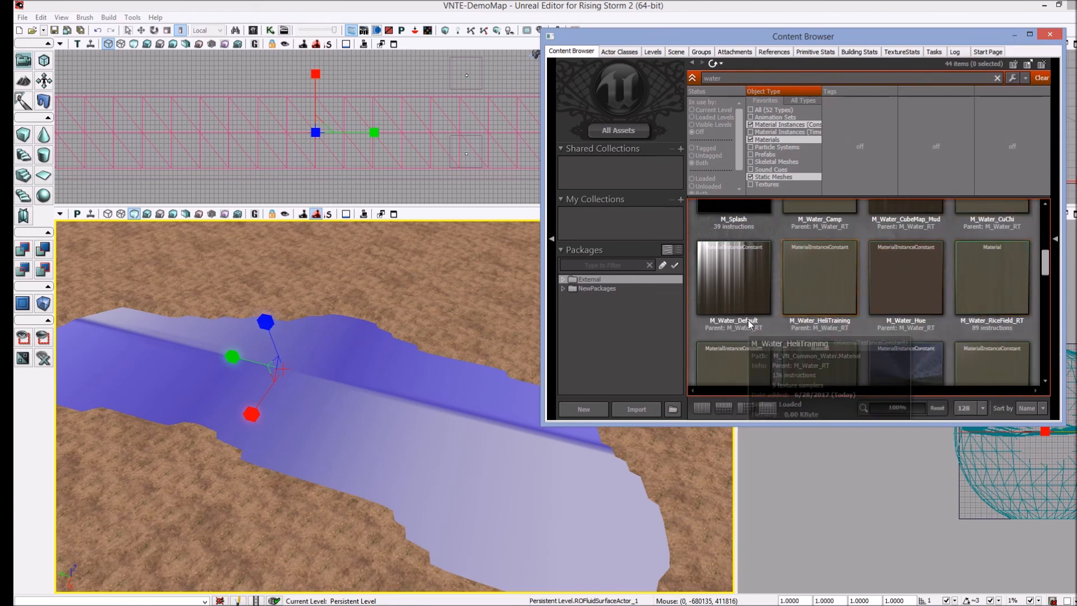
pyautogui.moveTo(760, 280)
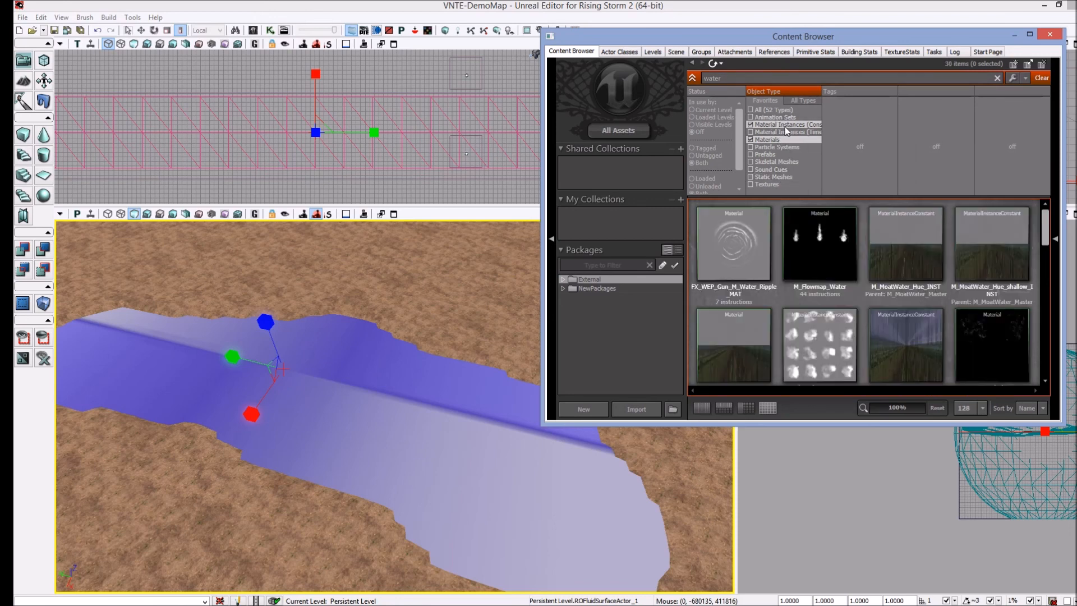
pyautogui.moveTo(842, 270)
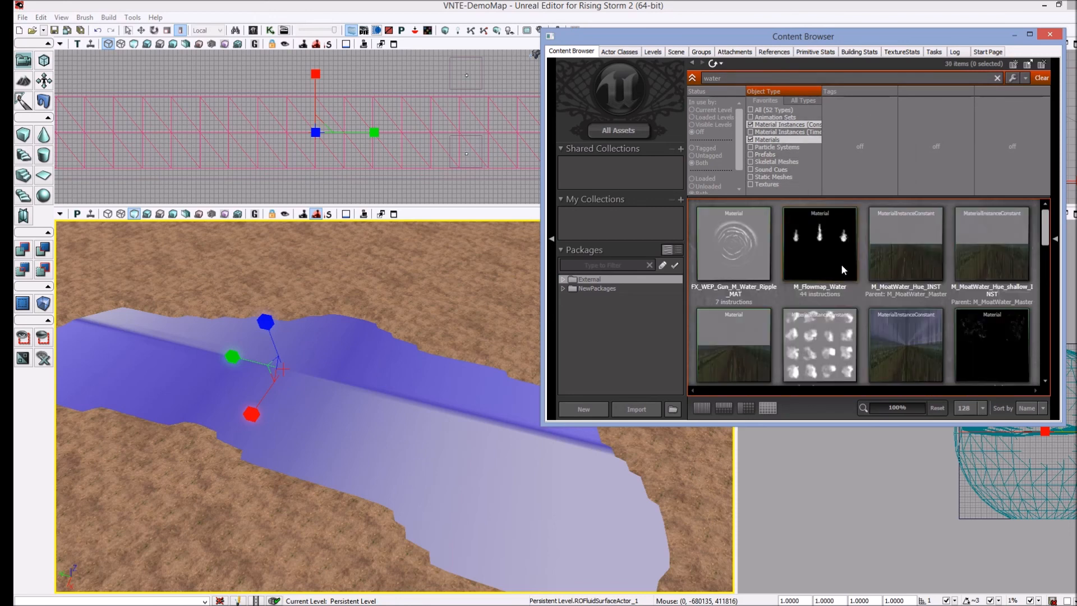
pyautogui.scroll(-3)
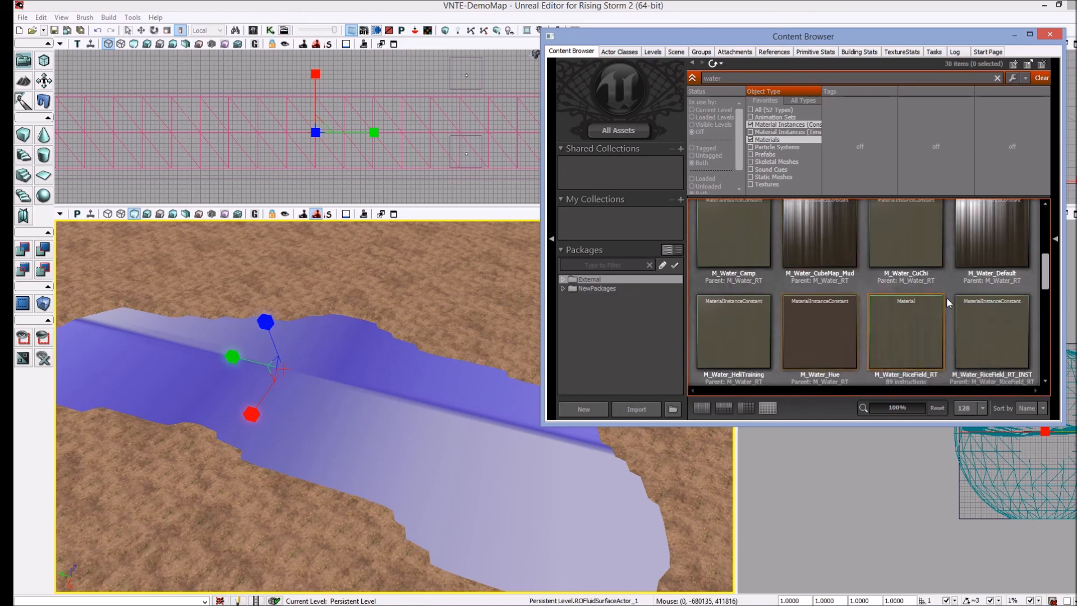
pyautogui.moveTo(734, 233)
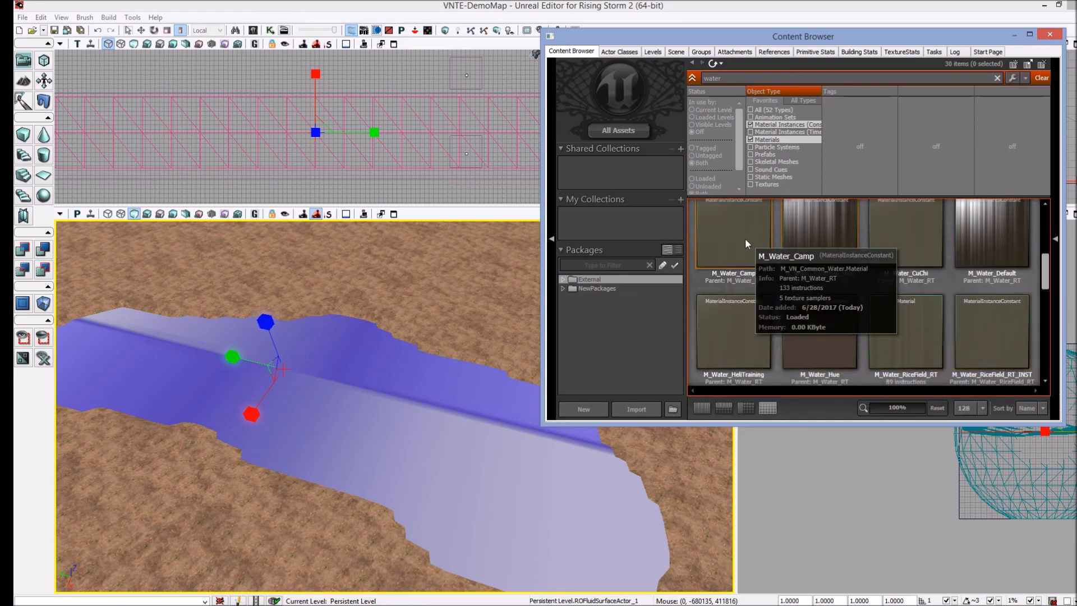
pyautogui.moveTo(888, 364)
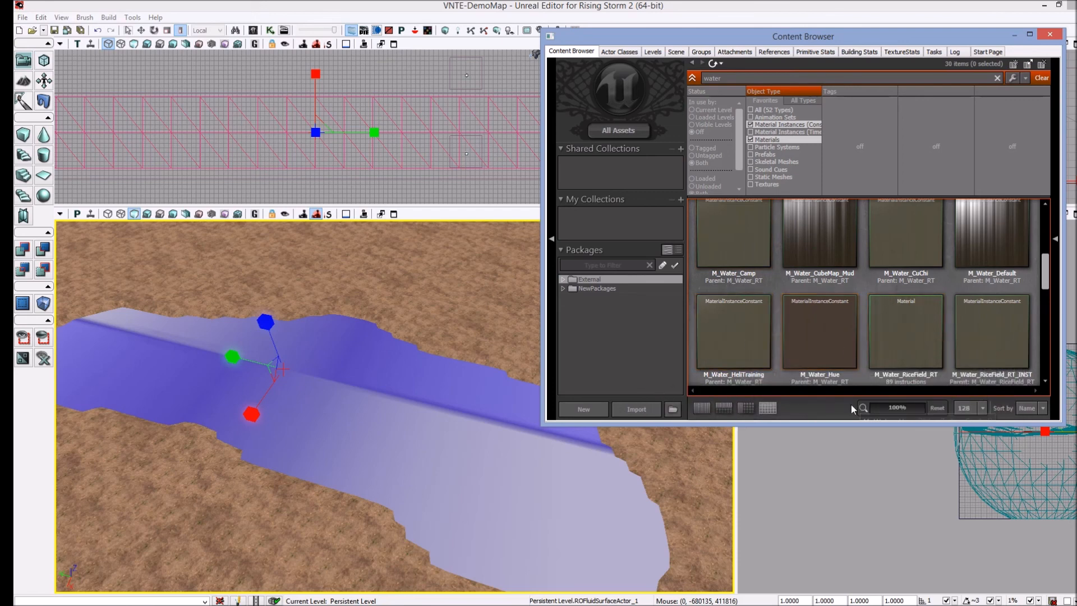
pyautogui.click(819, 323)
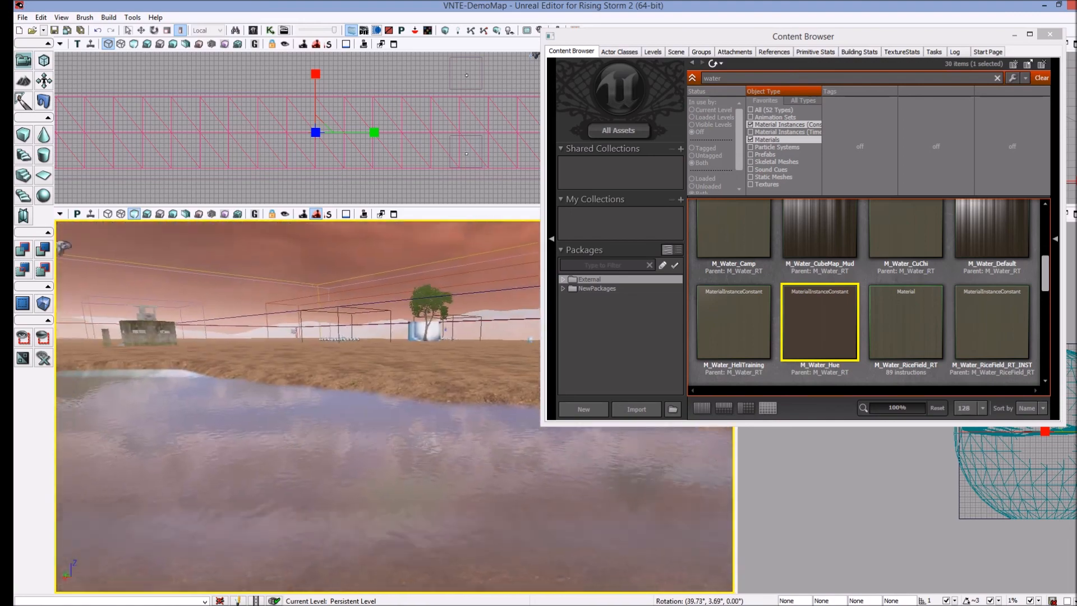
pyautogui.moveTo(821, 321)
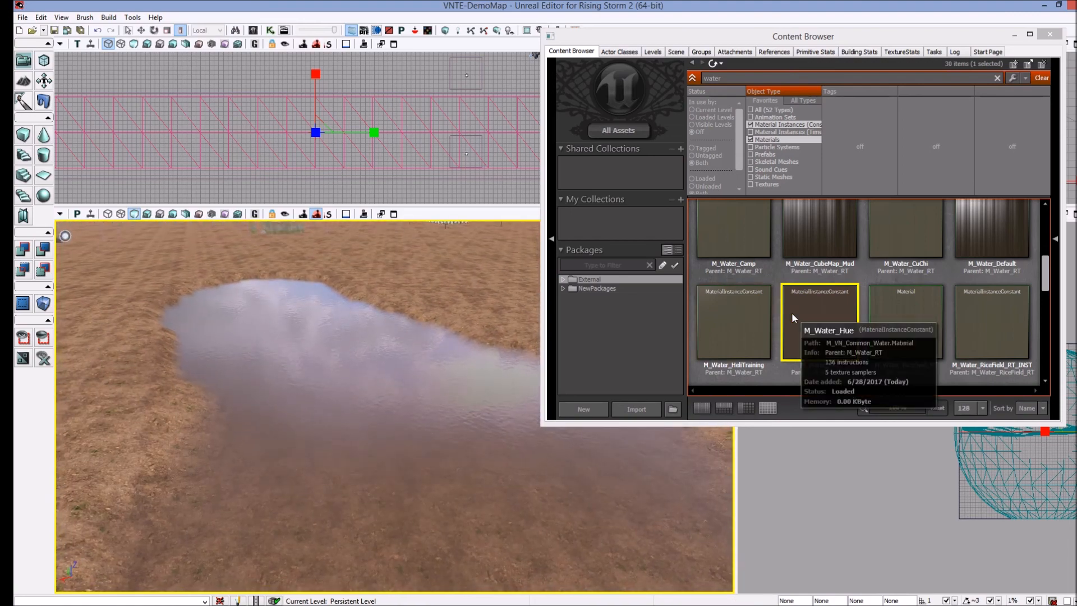
pyautogui.doubleClick(818, 321)
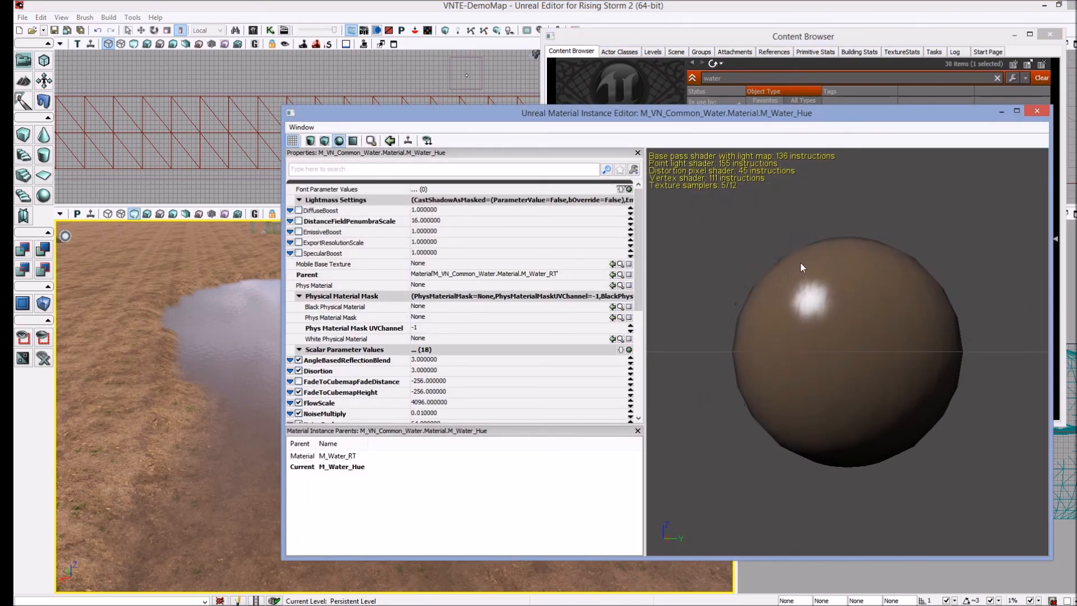
pyautogui.scroll(-3)
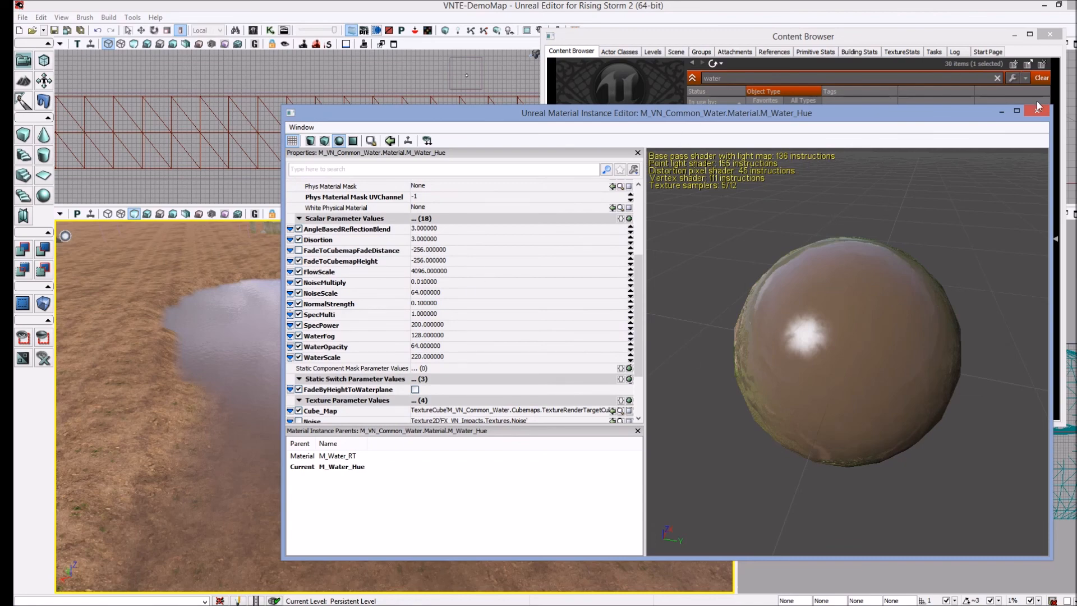
pyautogui.click(1037, 112)
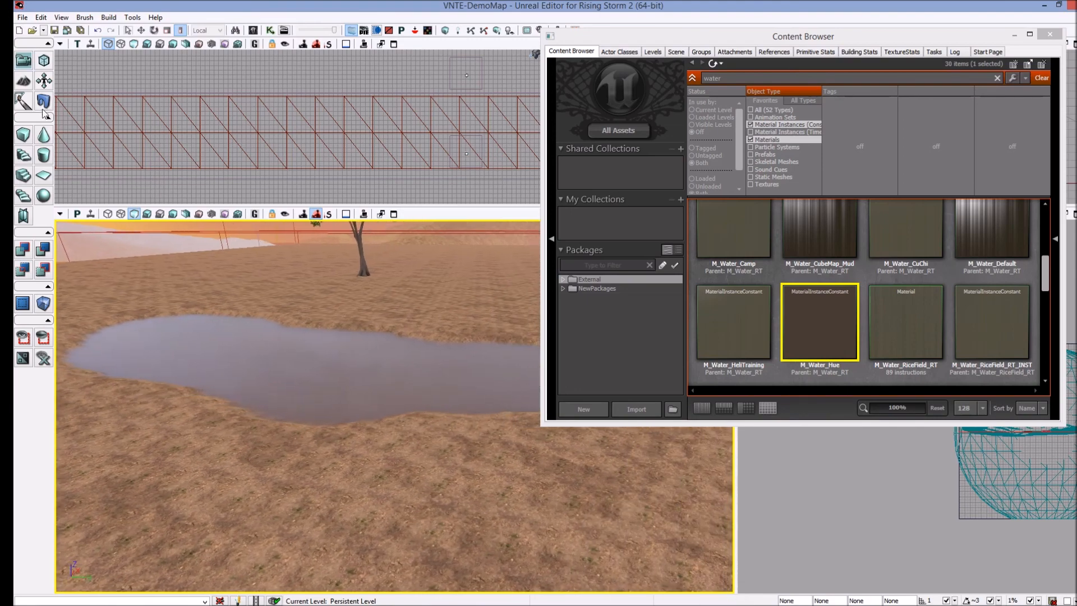
# - Run Play In Editor, wade into the pond and fire the rifle at the water to check splashes
pyautogui.click(22, 59)
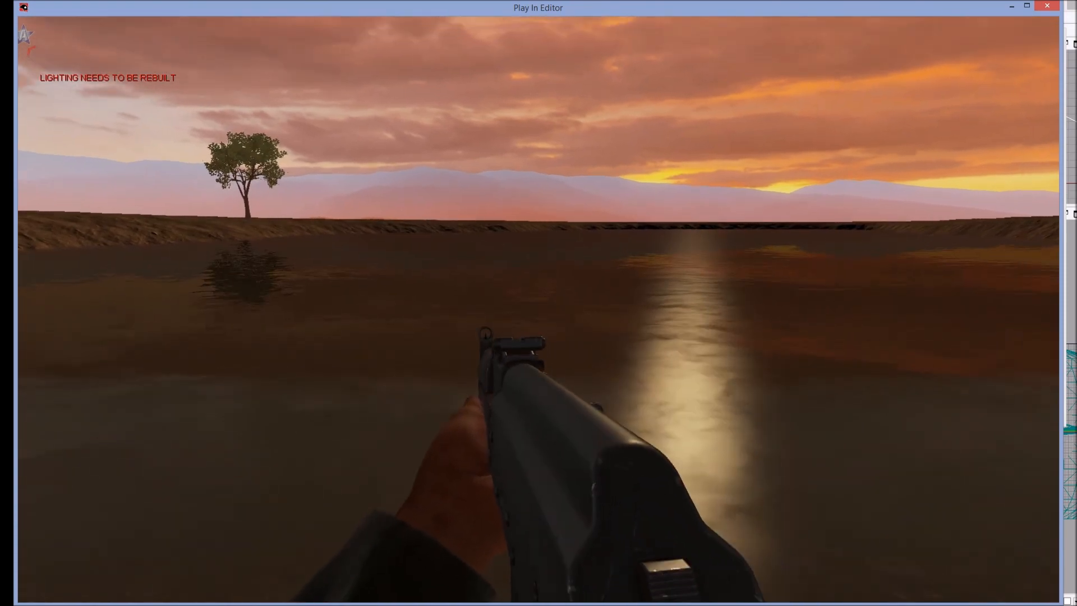
pyautogui.moveTo(539, 303)
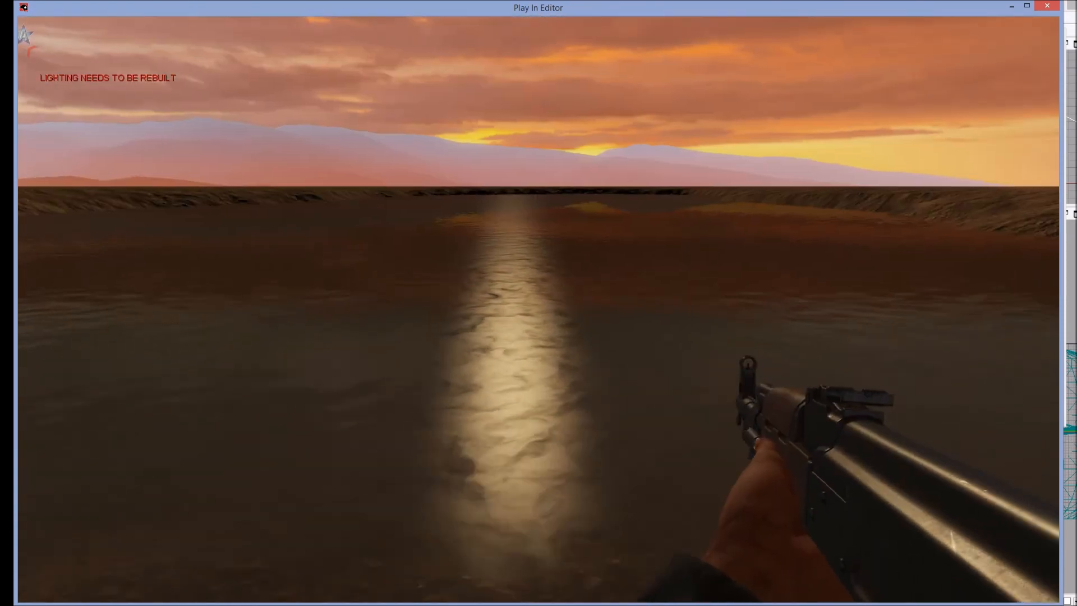
pyautogui.click(673, 357)
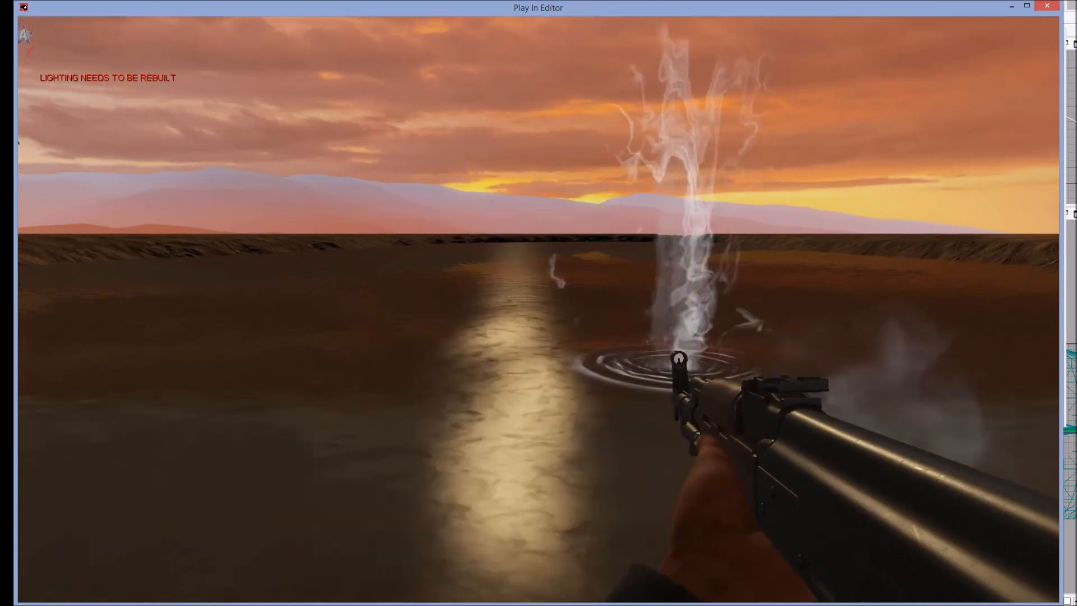
pyautogui.press('2')
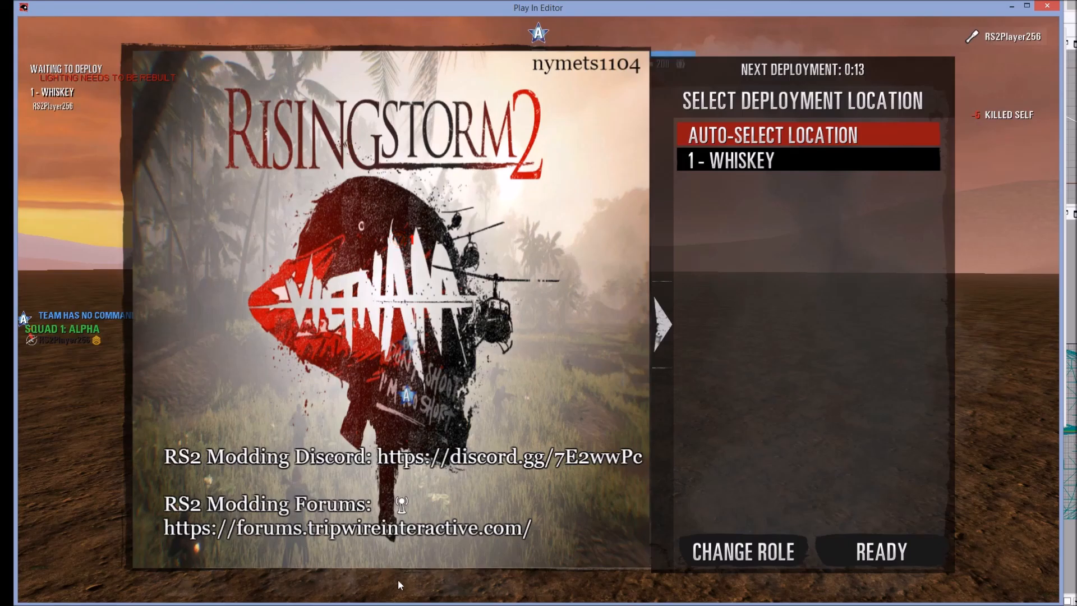
pyautogui.moveTo(849, 451)
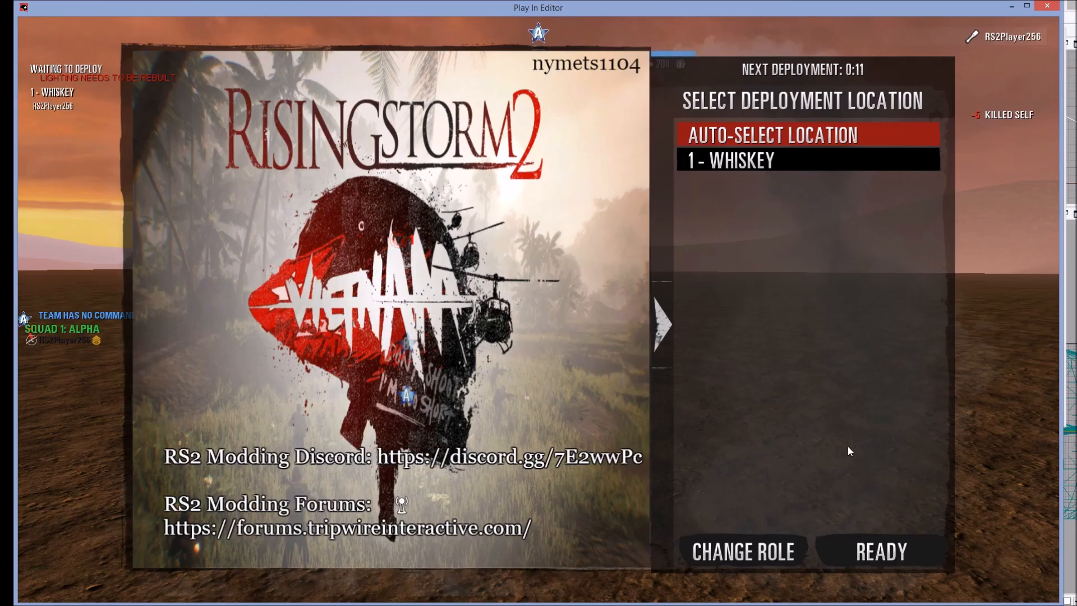